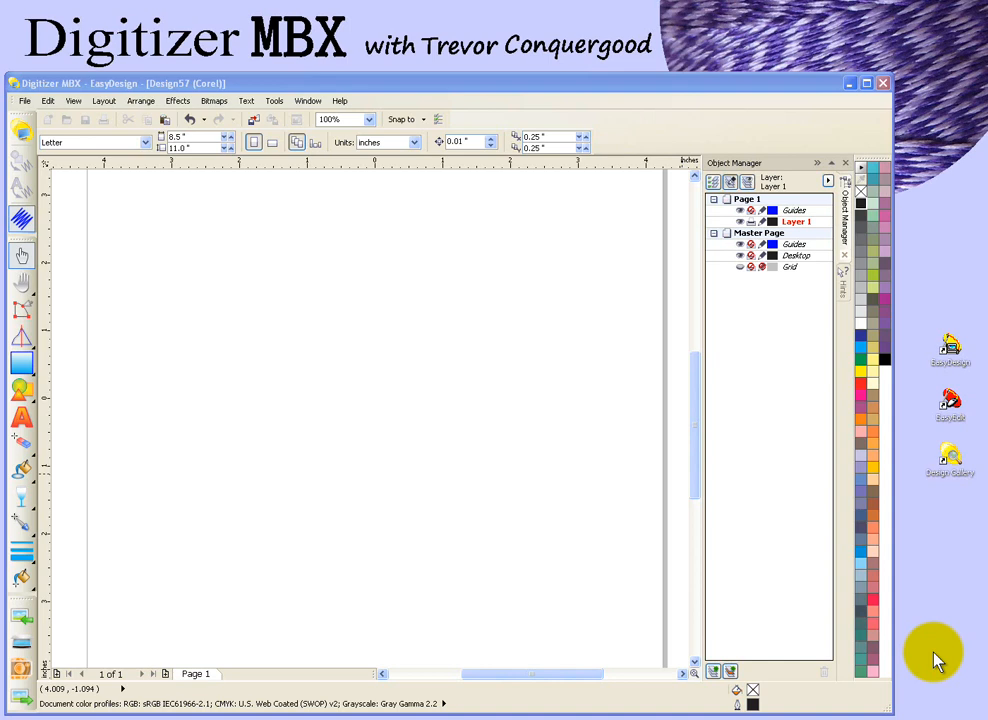
Start an import, browse up to Clipart and into Weather, previewing CG106001.
click(864, 84)
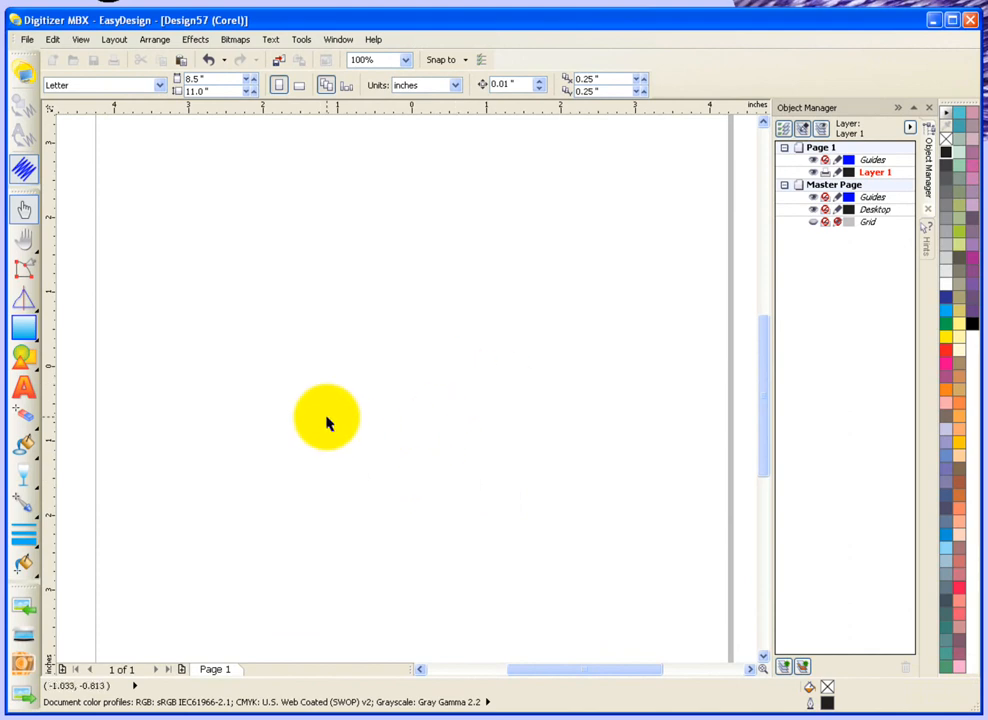
mouse_move(24, 608)
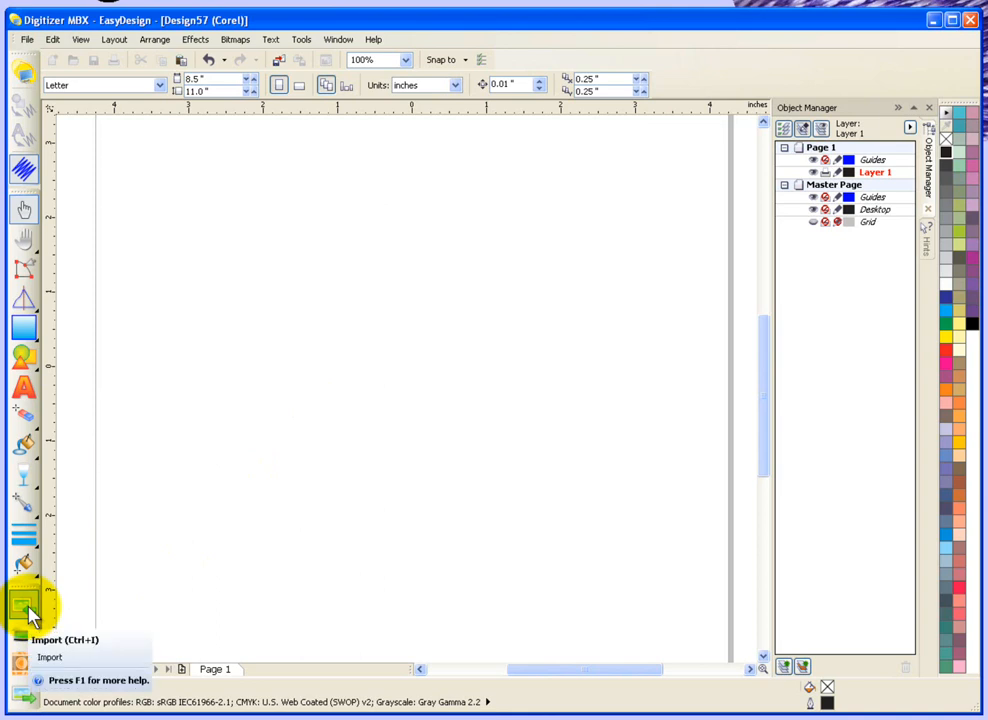
click(24, 604)
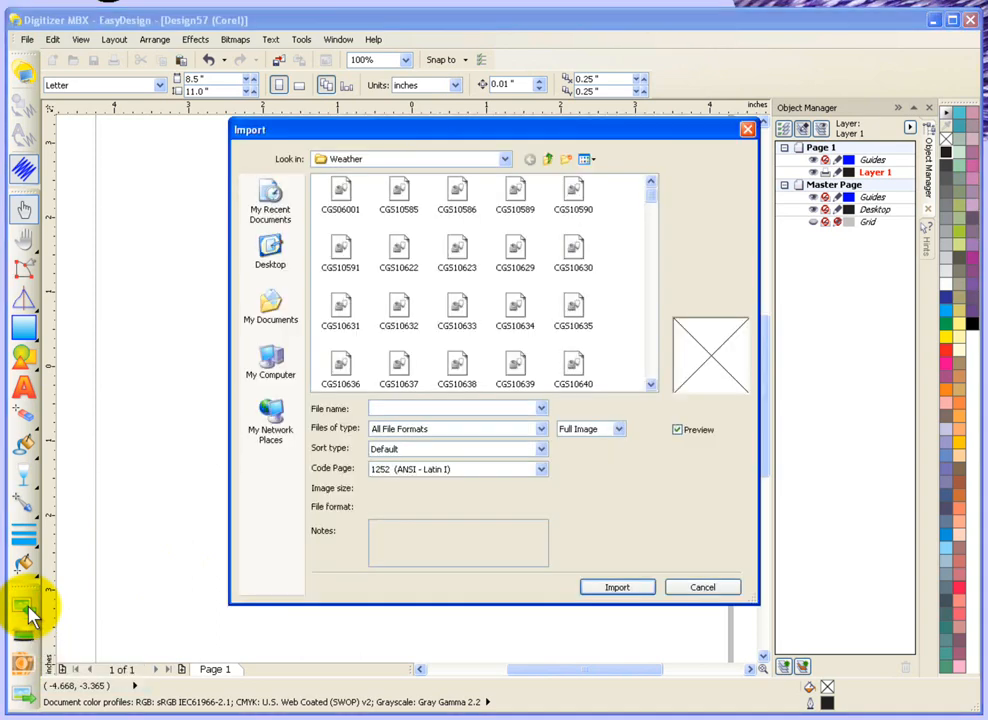
mouse_move(296, 464)
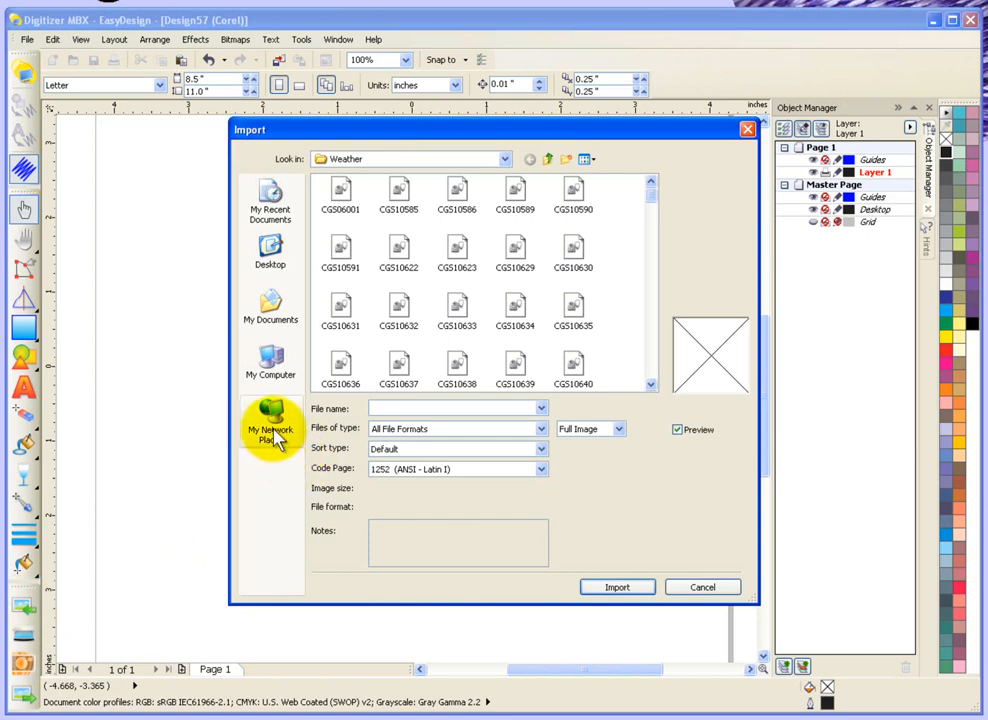
mouse_move(270, 204)
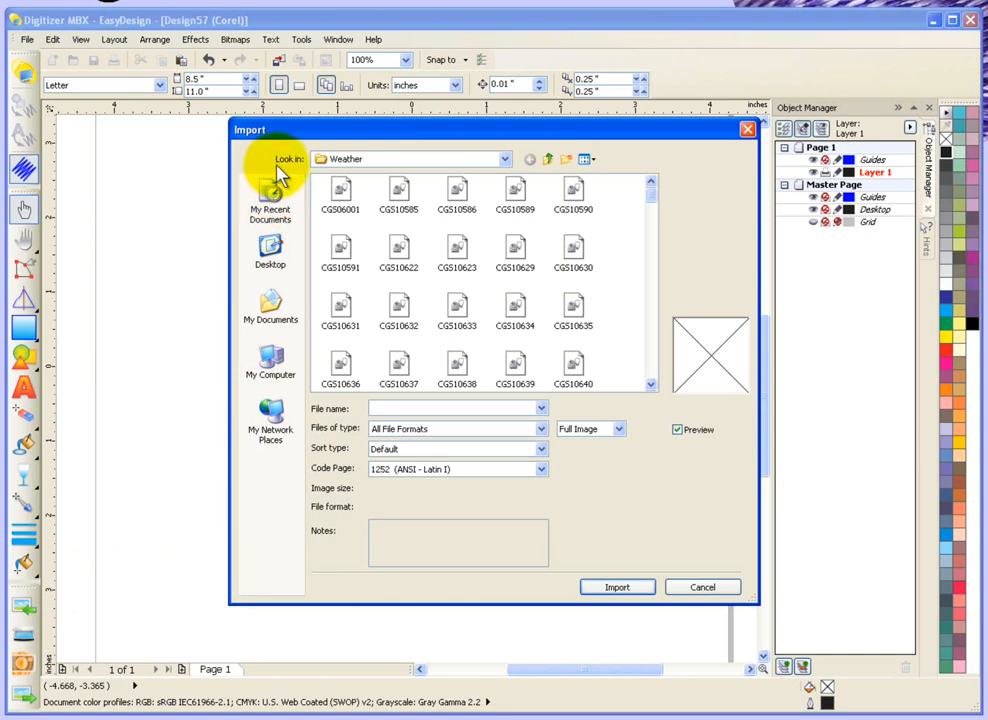
mouse_move(364, 164)
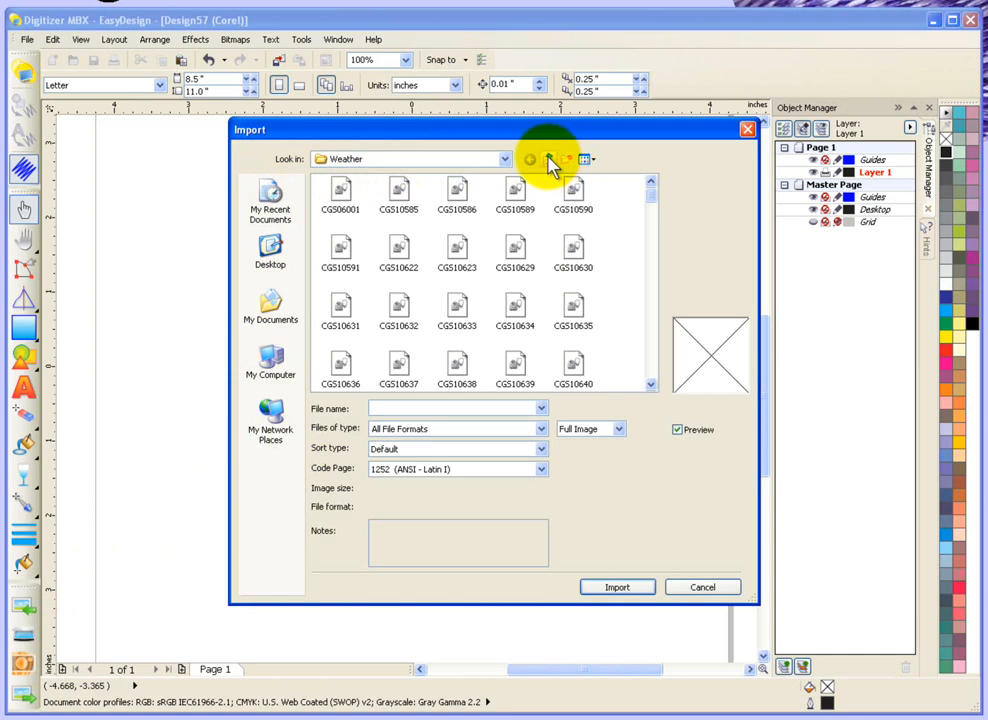
click(548, 160)
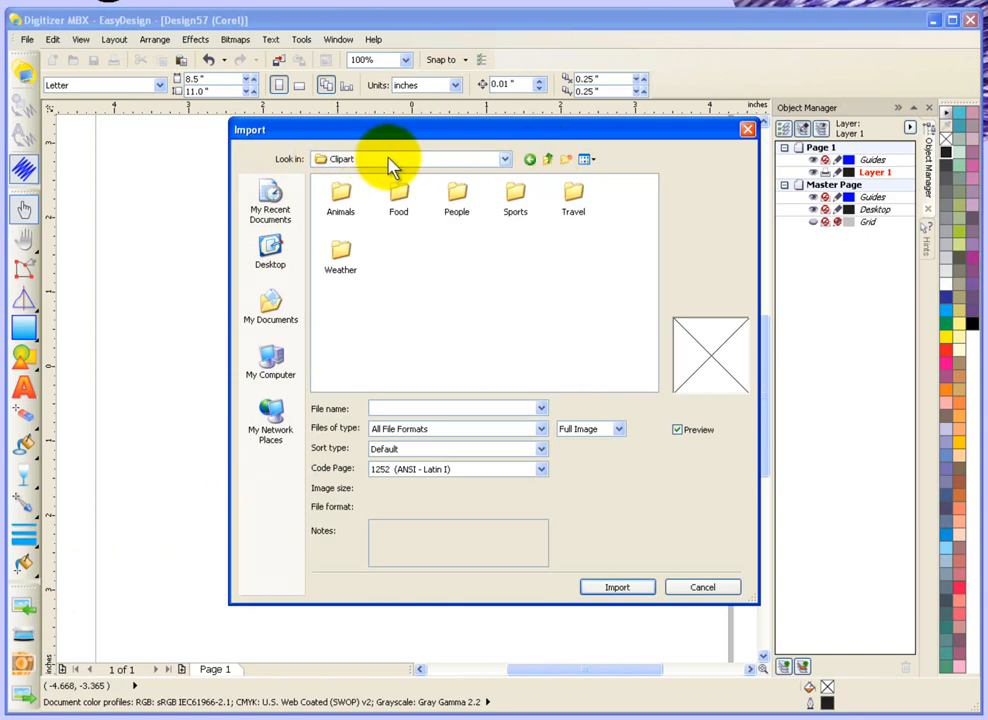
mouse_move(370, 168)
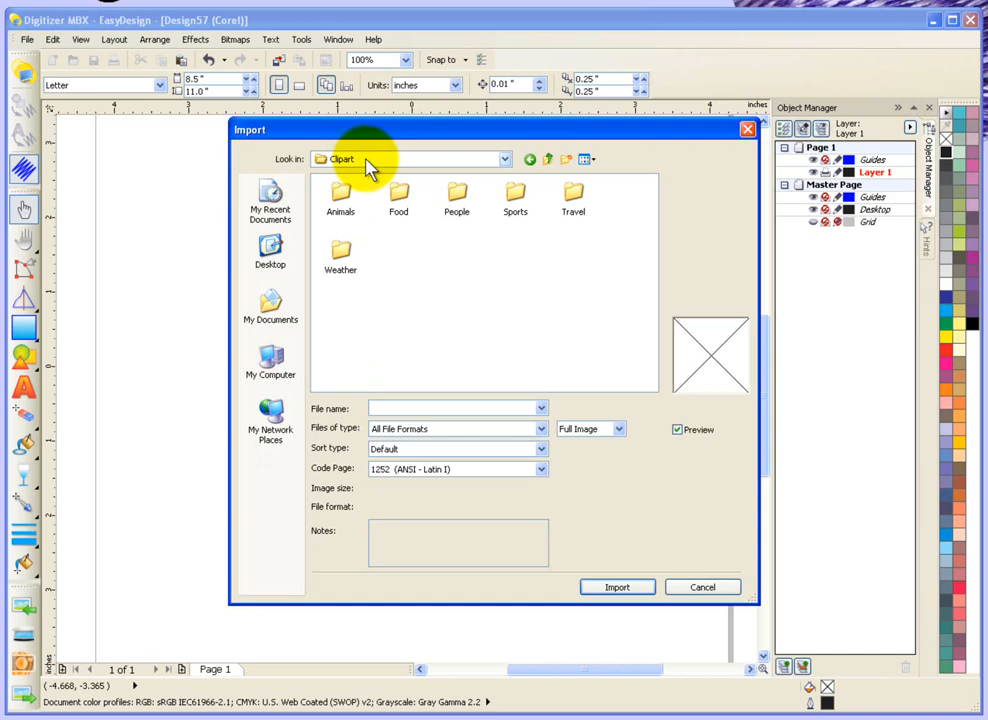
mouse_move(342, 256)
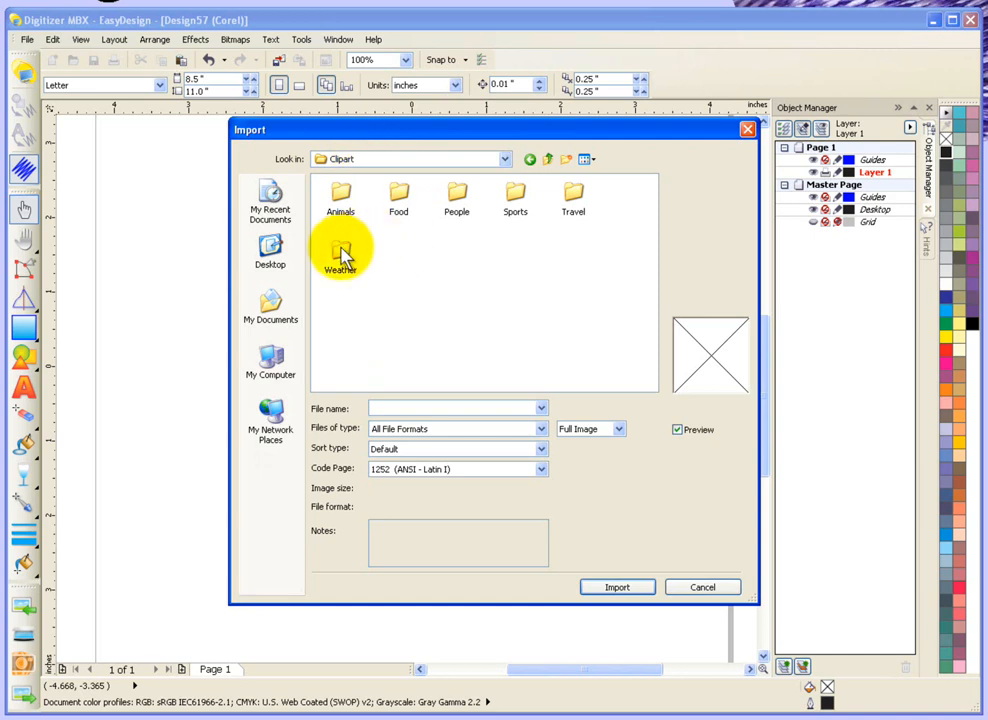
double_click(340, 256)
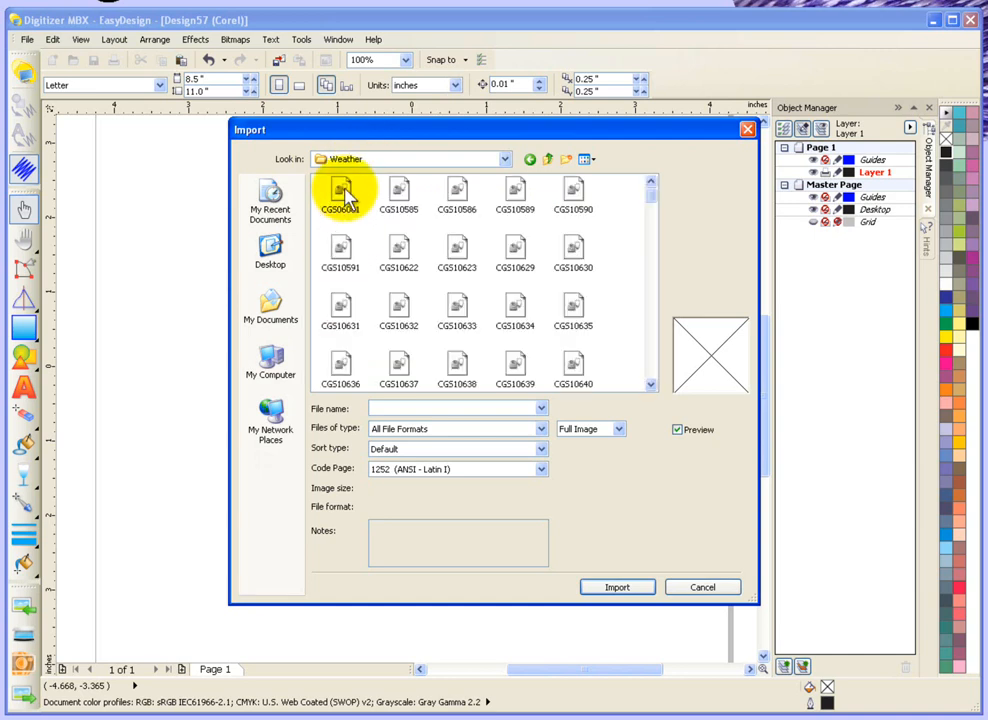
click(340, 196)
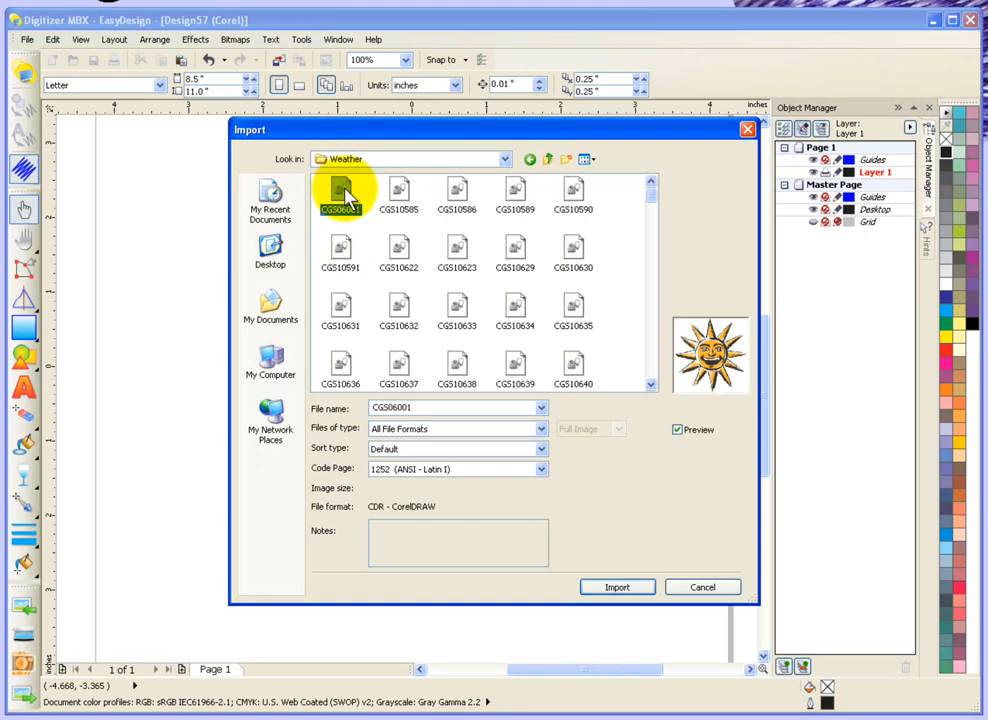
Select the landscape clipart CG310585 and review the importable file types.
click(398, 196)
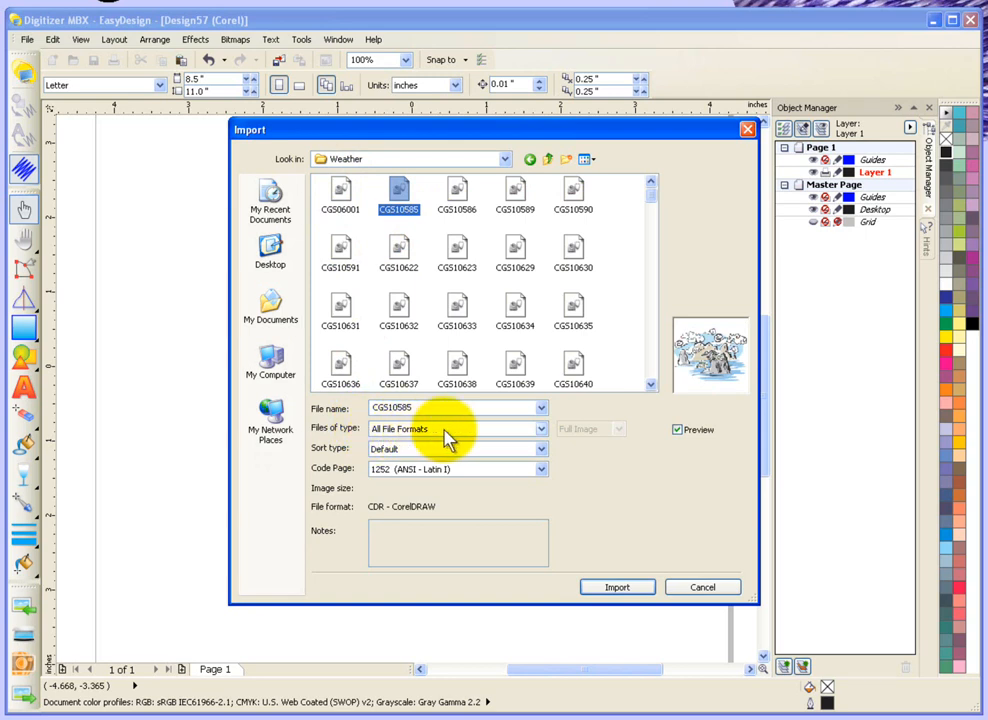
mouse_move(544, 436)
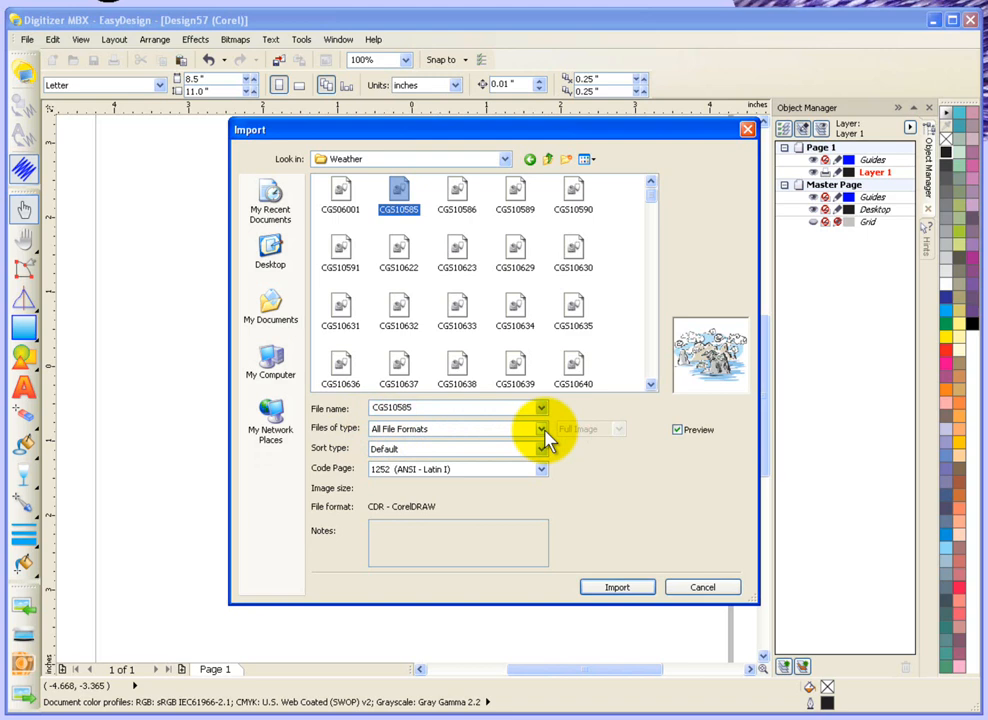
click(544, 428)
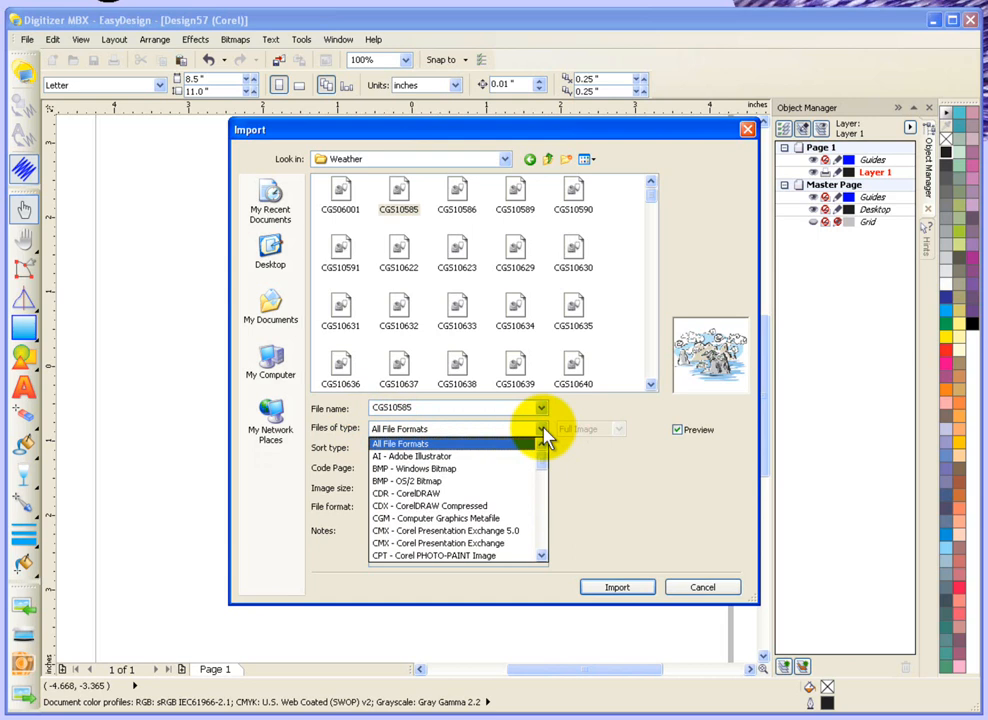
mouse_move(470, 456)
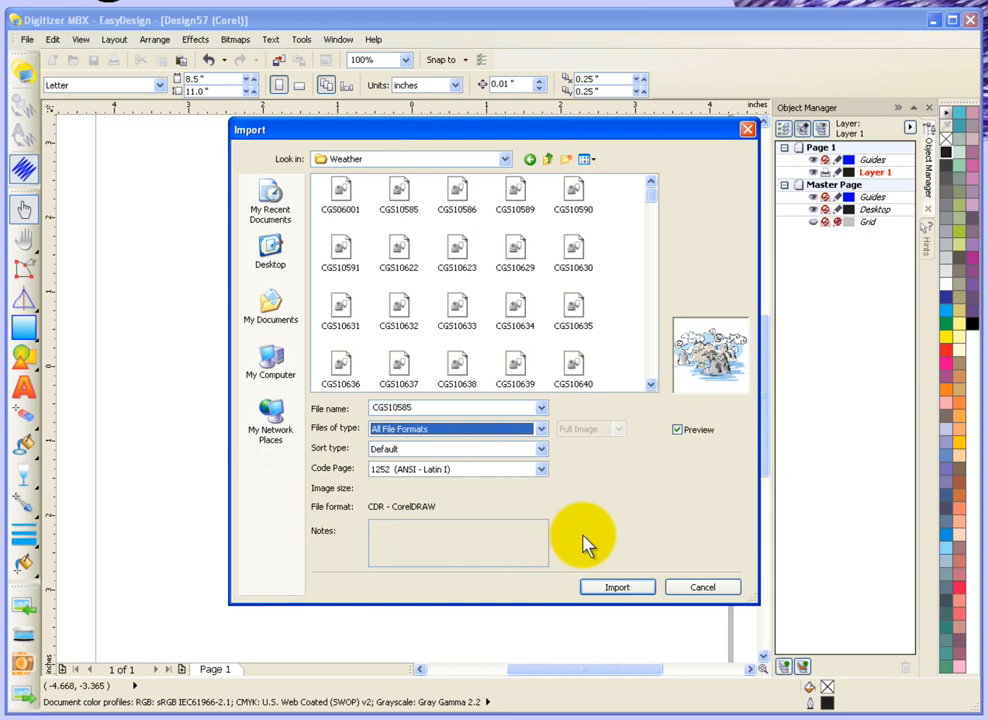
click(398, 190)
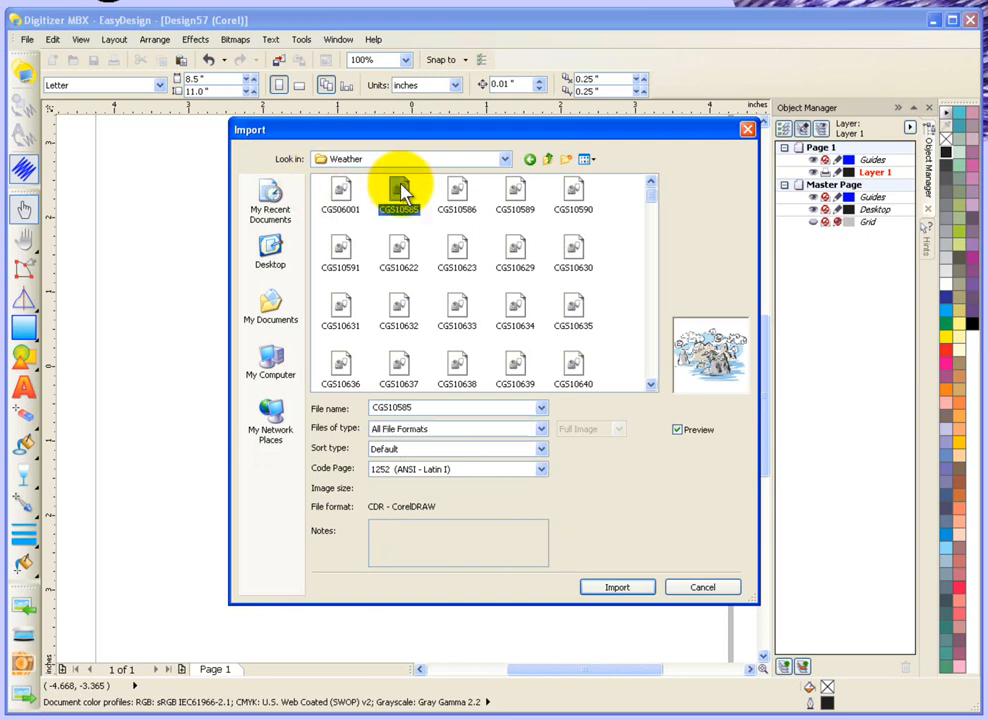
mouse_move(752, 498)
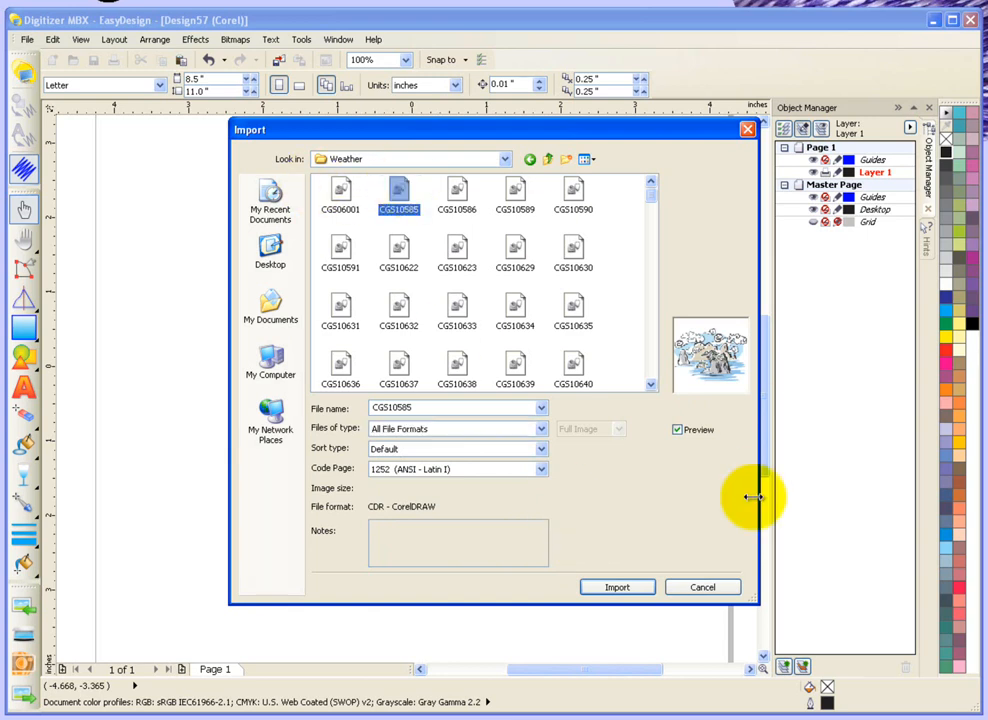
Import the landscape, place it near the top of the page and view it in the embroidery workspace.
click(616, 588)
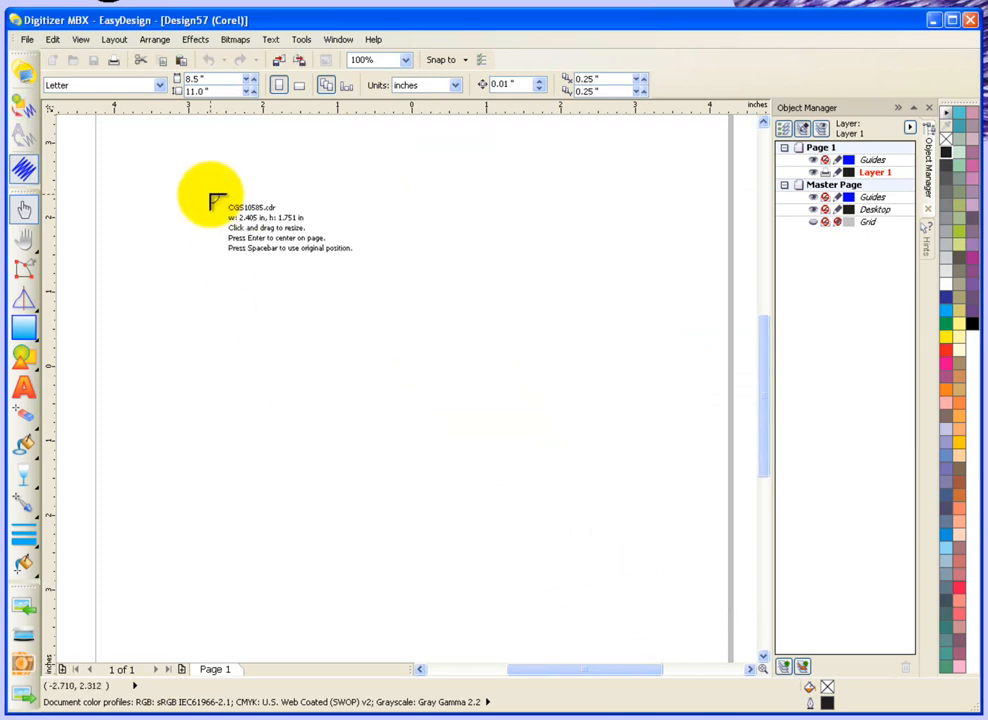
mouse_move(200, 190)
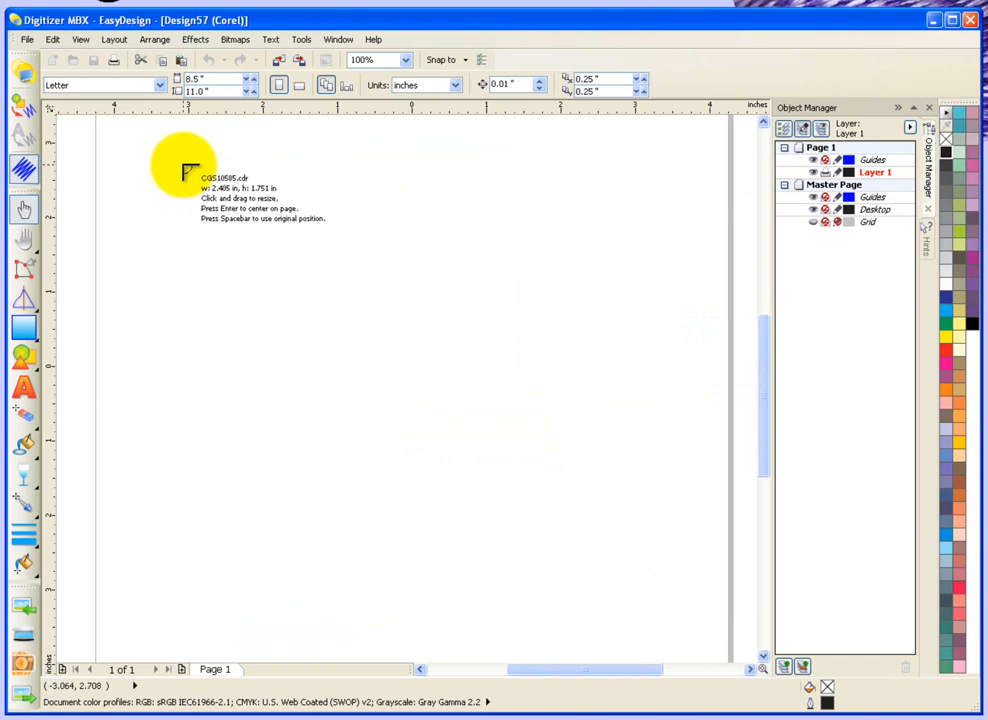
click(270, 220)
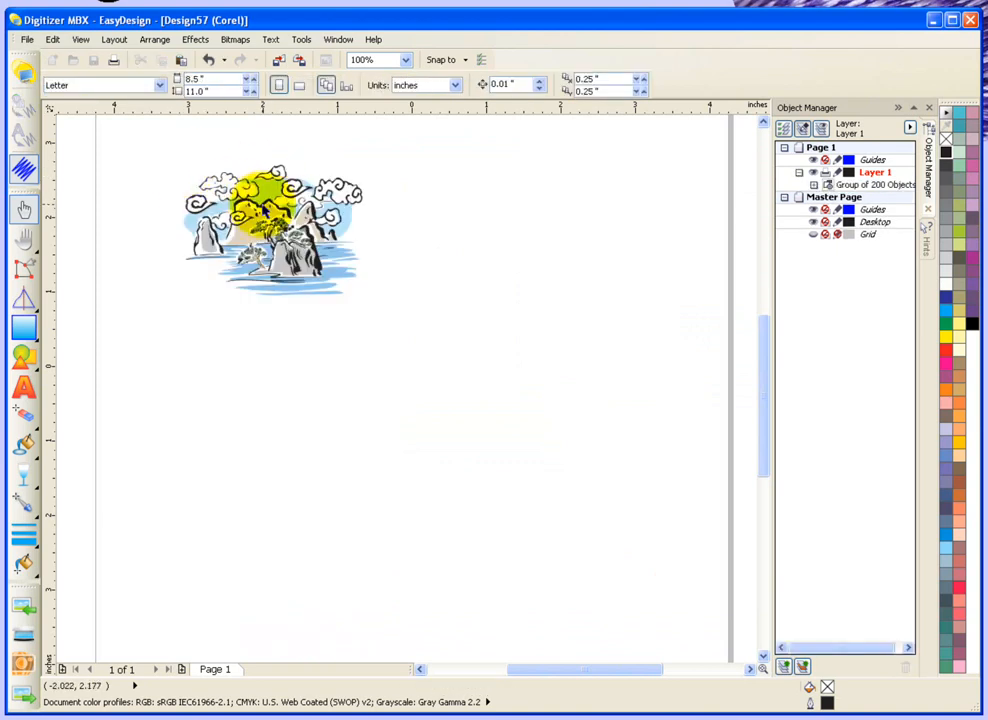
click(270, 230)
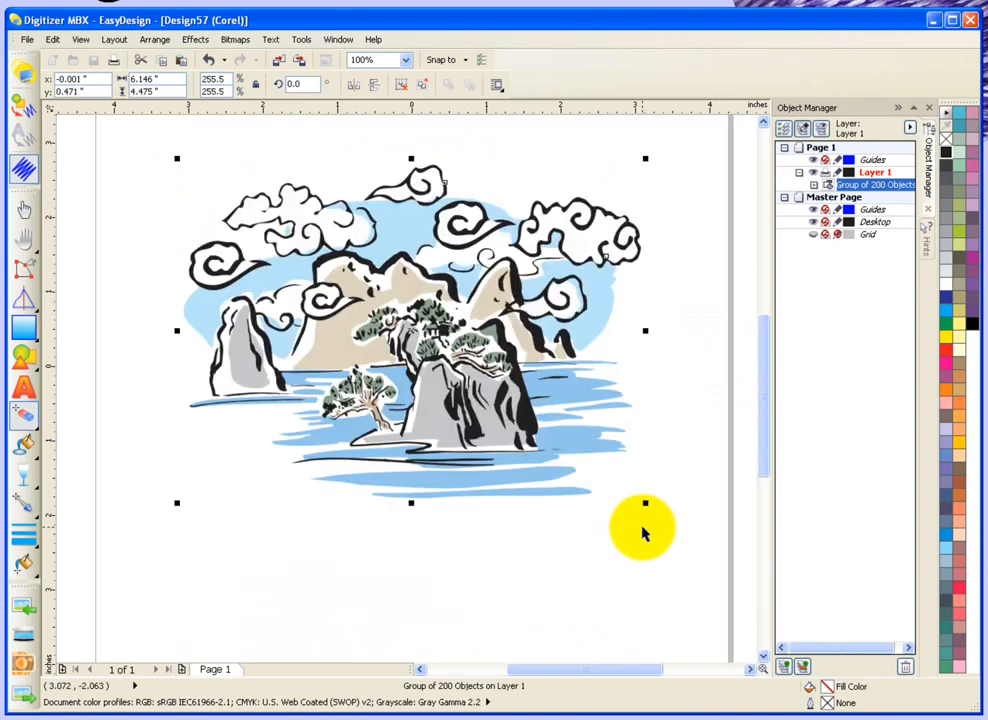
click(24, 70)
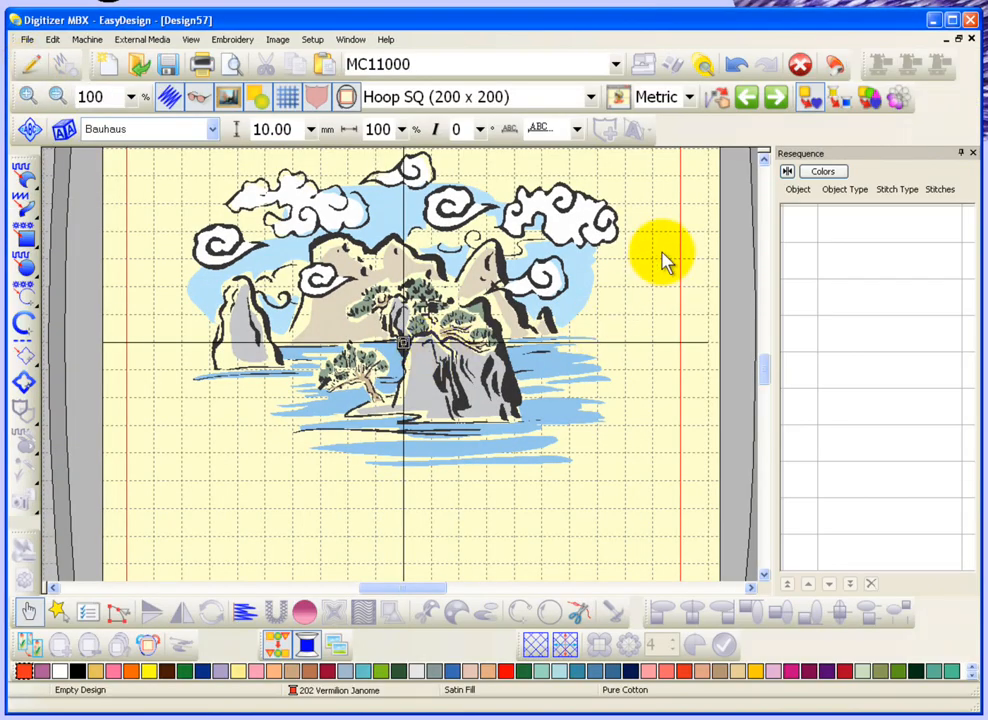
mouse_move(756, 196)
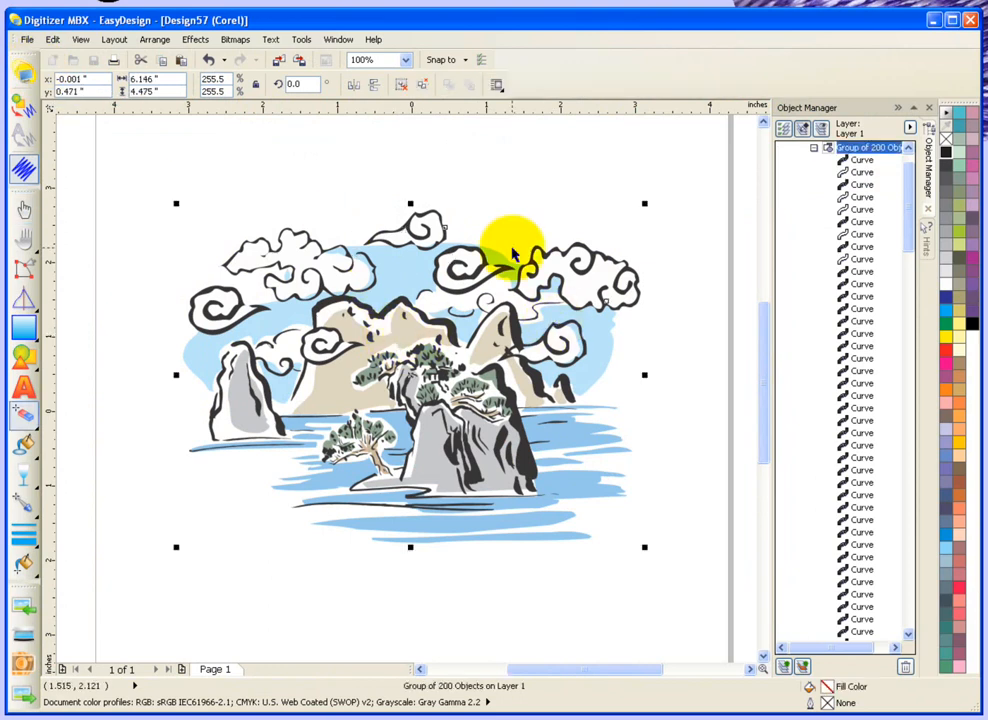
mouse_move(684, 516)
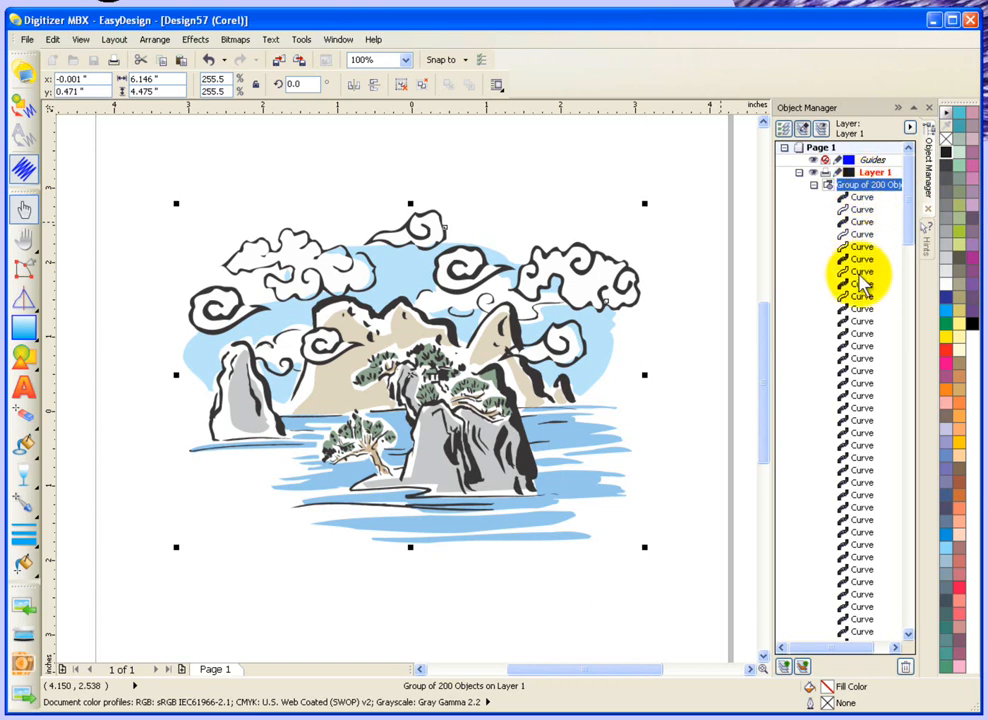
mouse_move(556, 344)
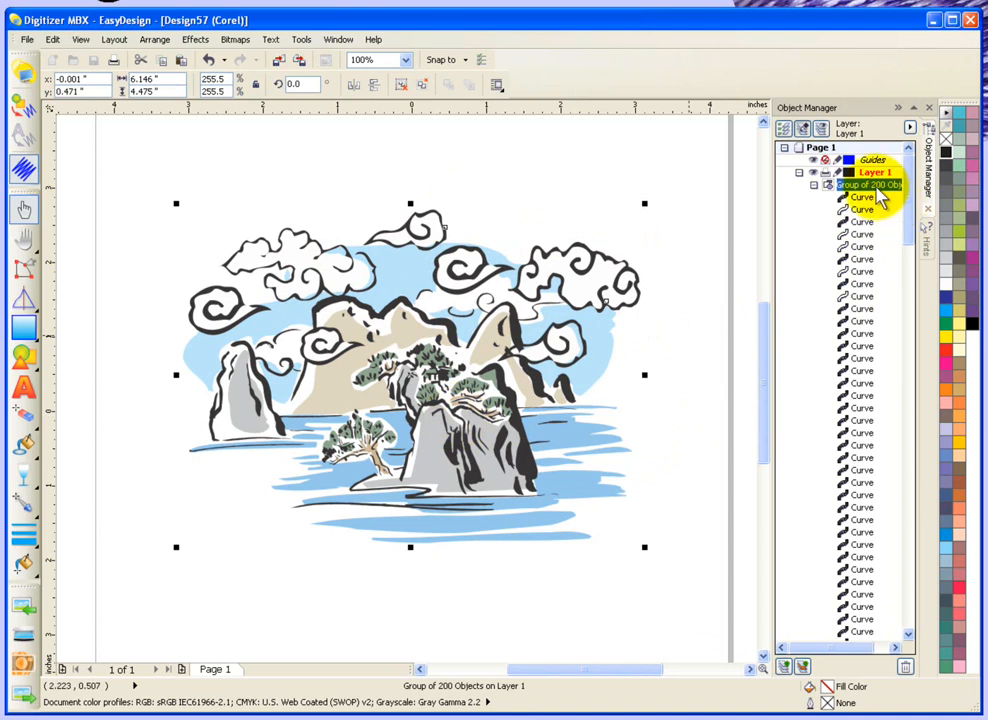
mouse_move(280, 198)
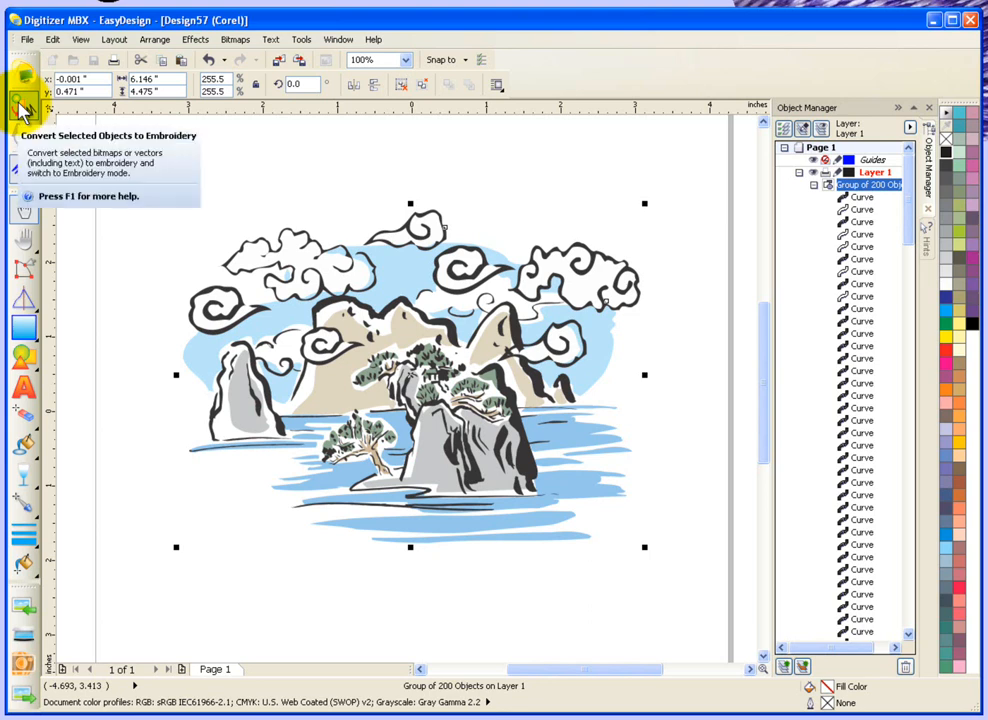
Convert the selected landscape artwork to embroidery and review the stitch objects in the Sequence panel.
click(24, 104)
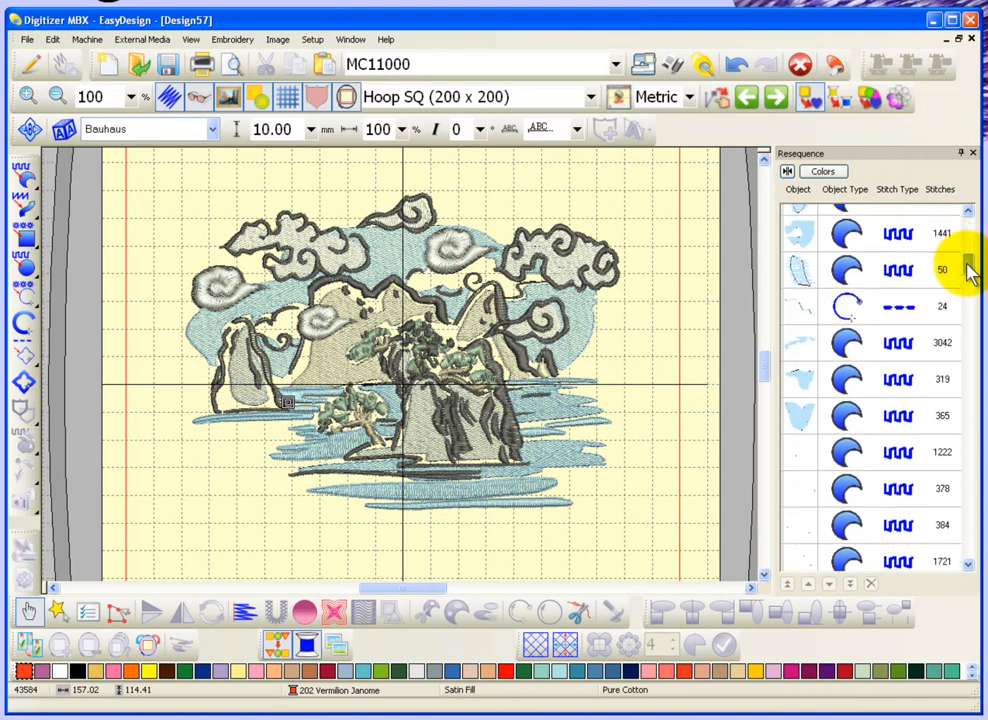
scroll(down, 3)
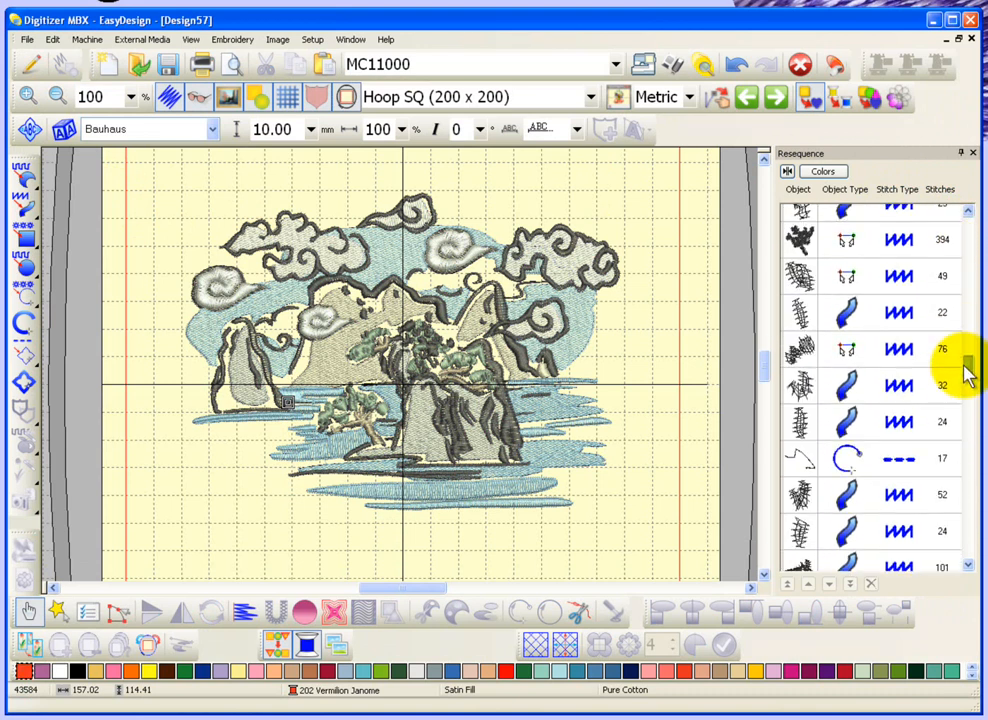
scroll(up, 3)
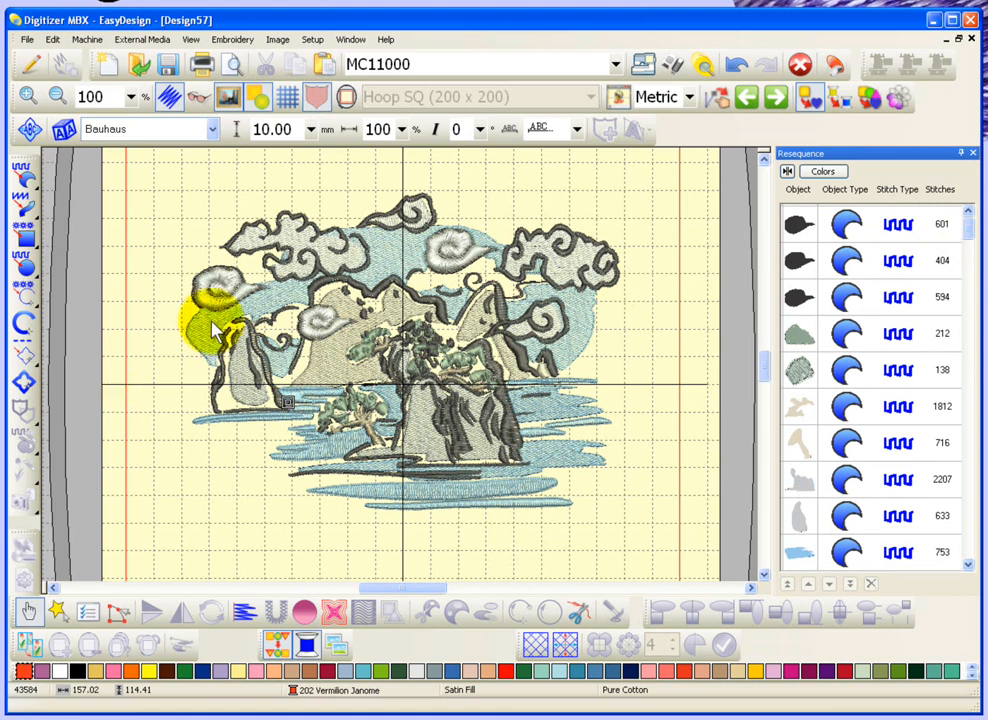
Recolour the sky fill areas behind the mountains with 233 Salmon Pink thread.
click(204, 336)
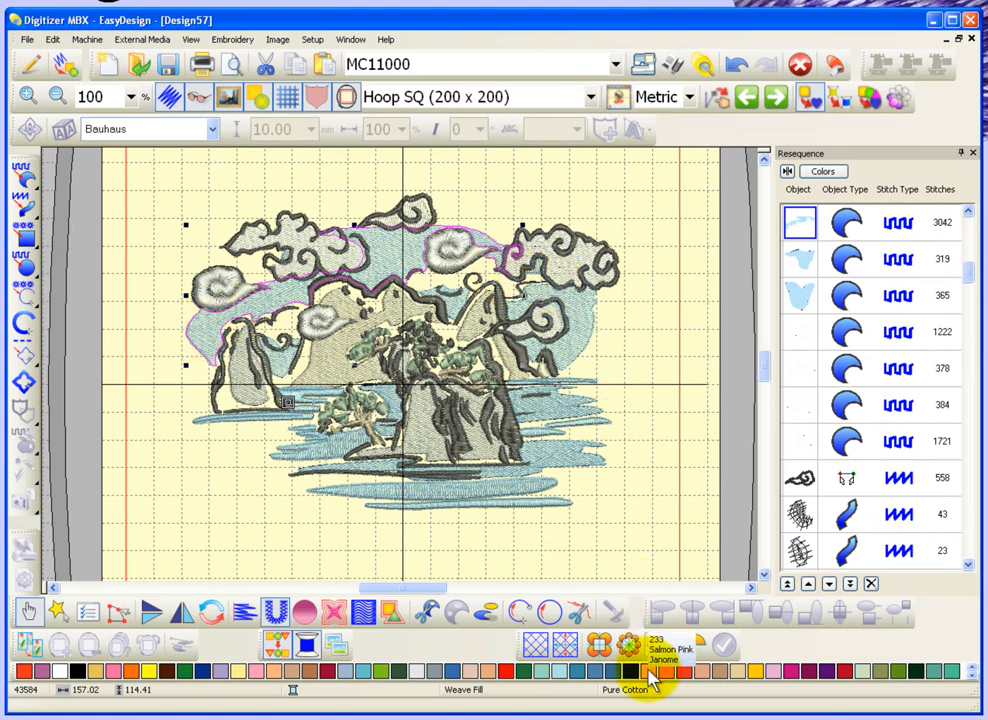
click(652, 672)
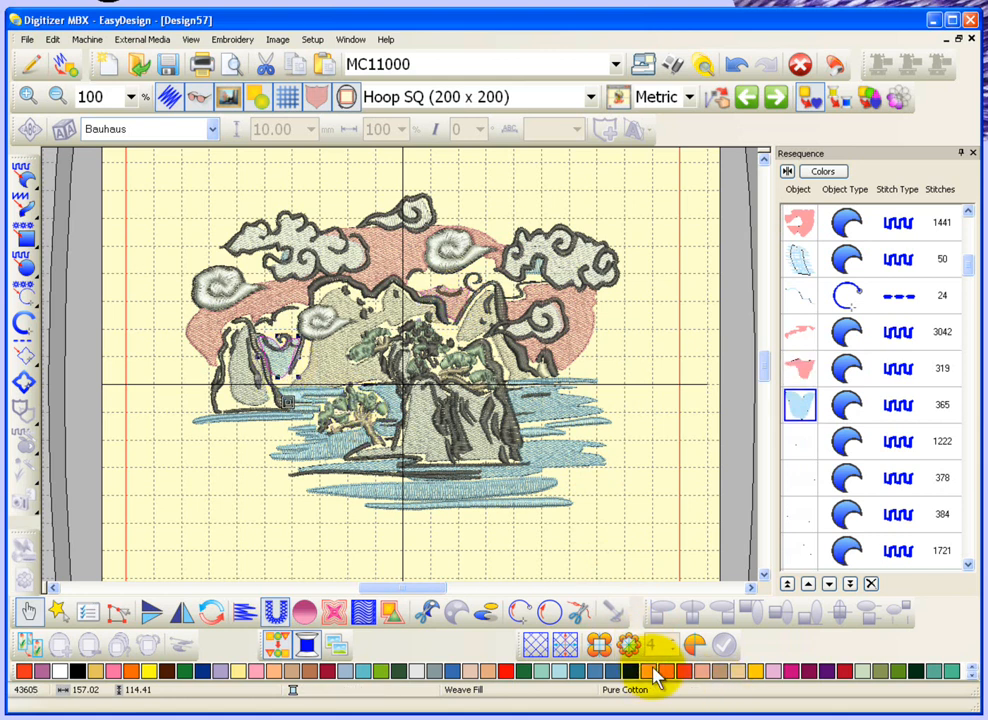
click(656, 672)
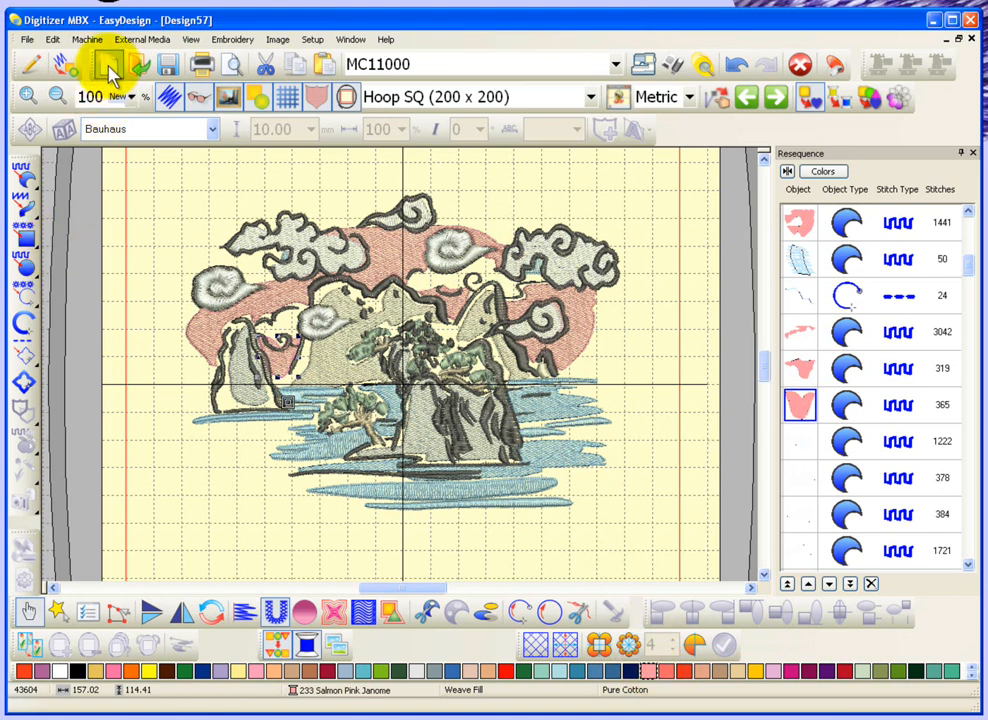
Start a new artwork design, import the landscape clipart and enlarge it to fill the page.
click(110, 68)
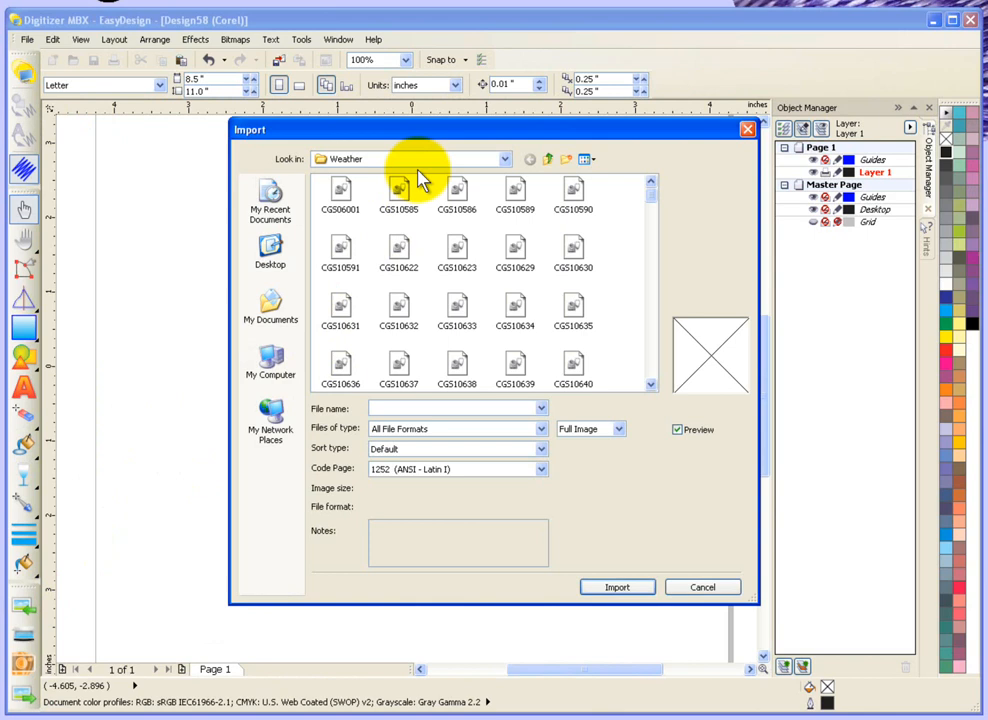
click(398, 190)
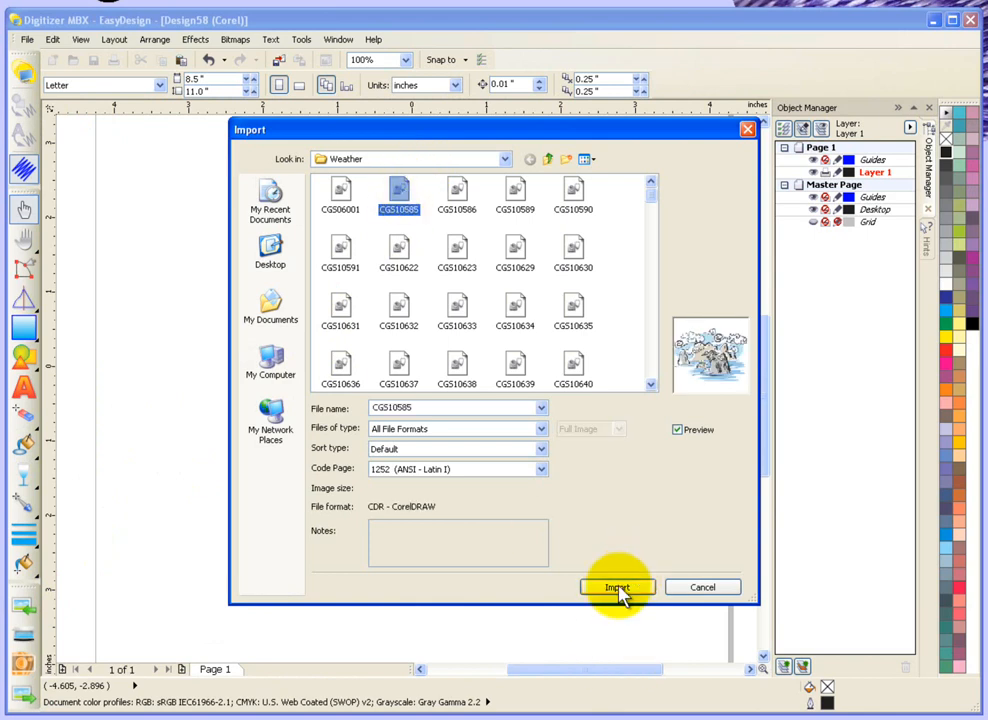
click(616, 588)
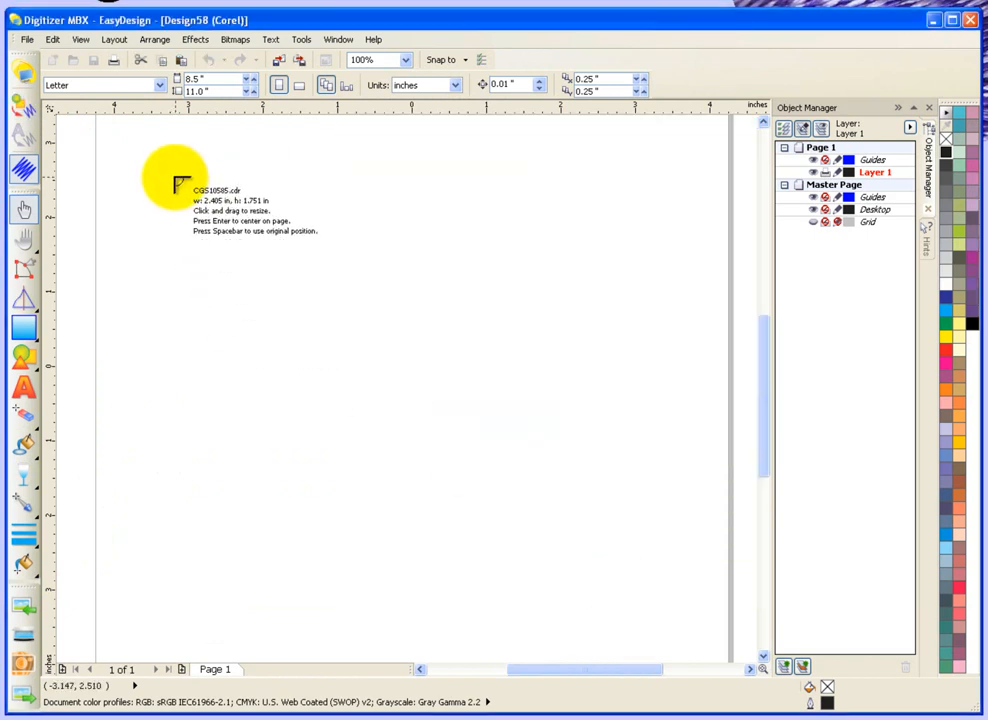
click(262, 240)
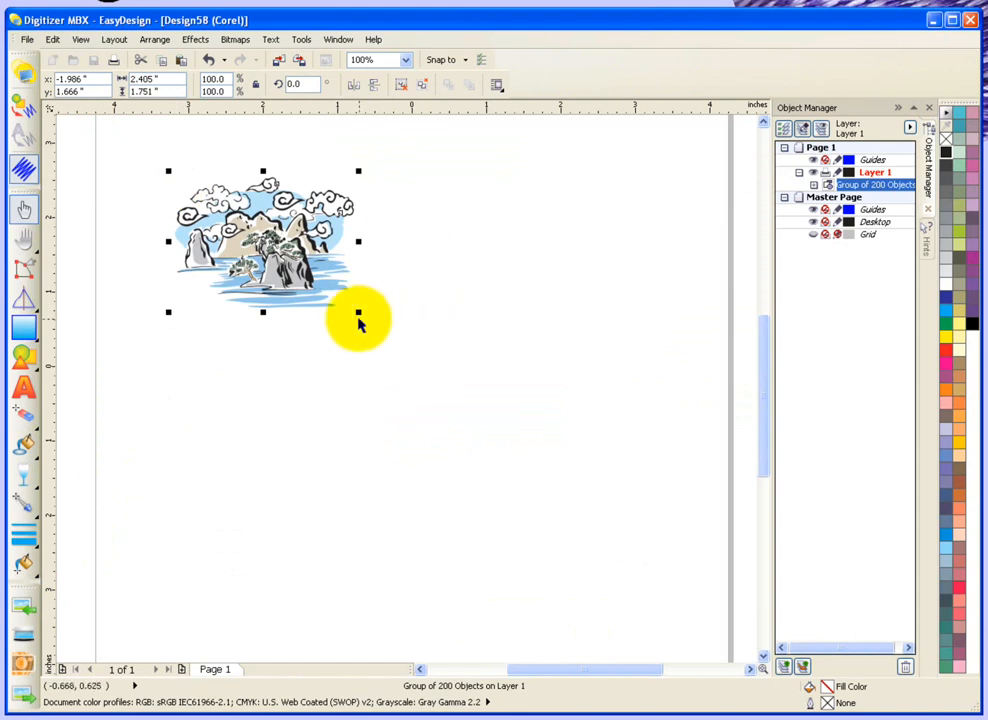
drag(358, 312, 652, 510)
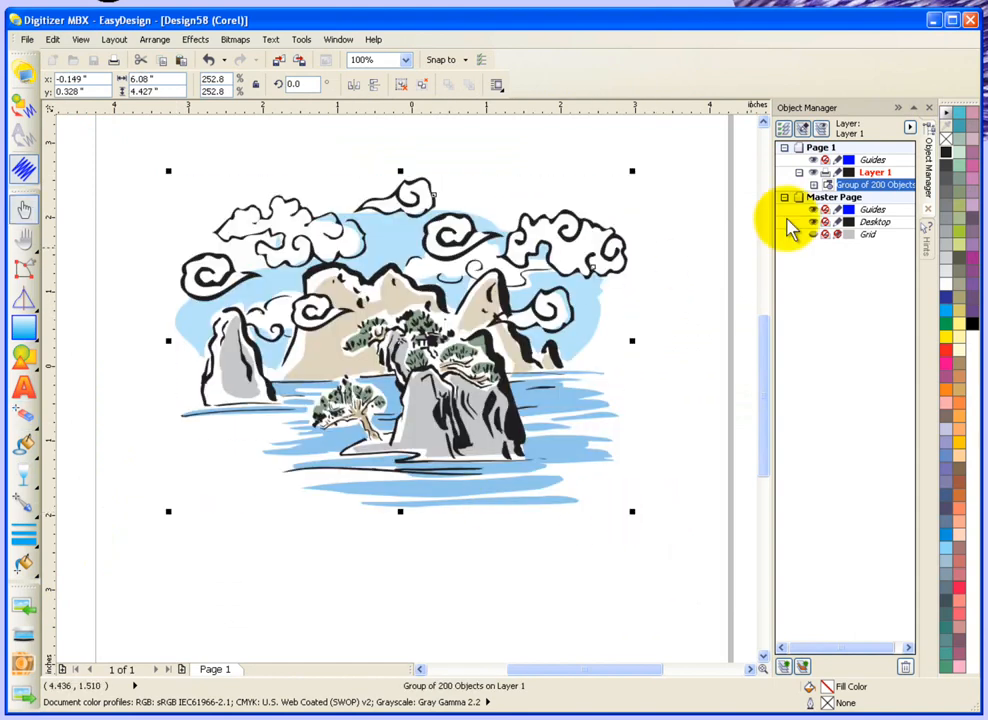
mouse_move(744, 218)
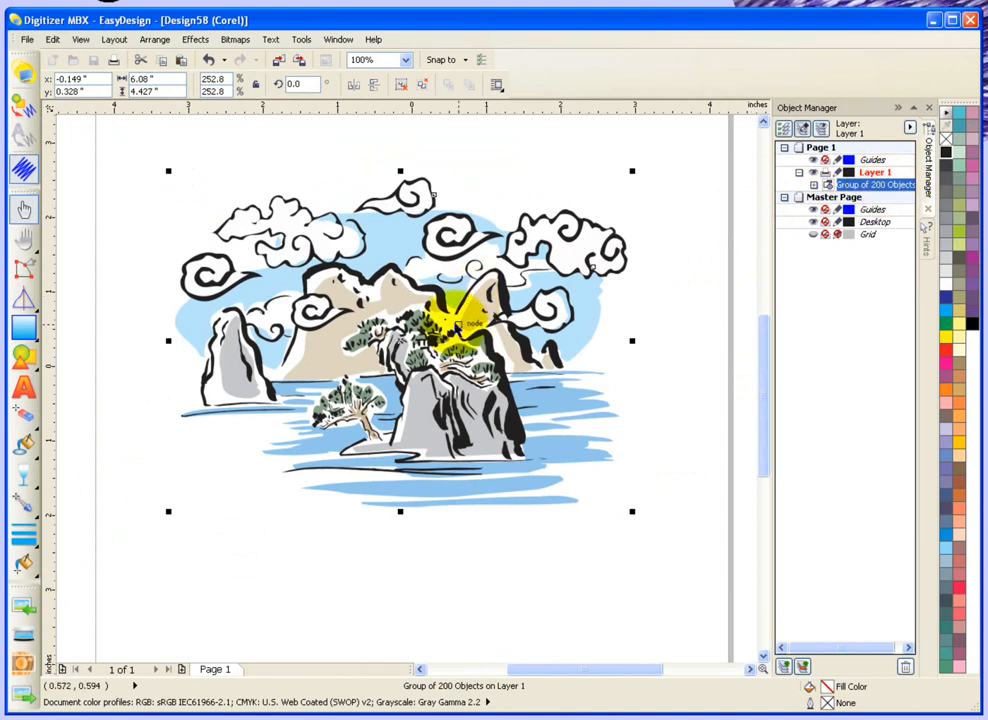
Ungroup the clipart into separate curves.
right_click(460, 310)
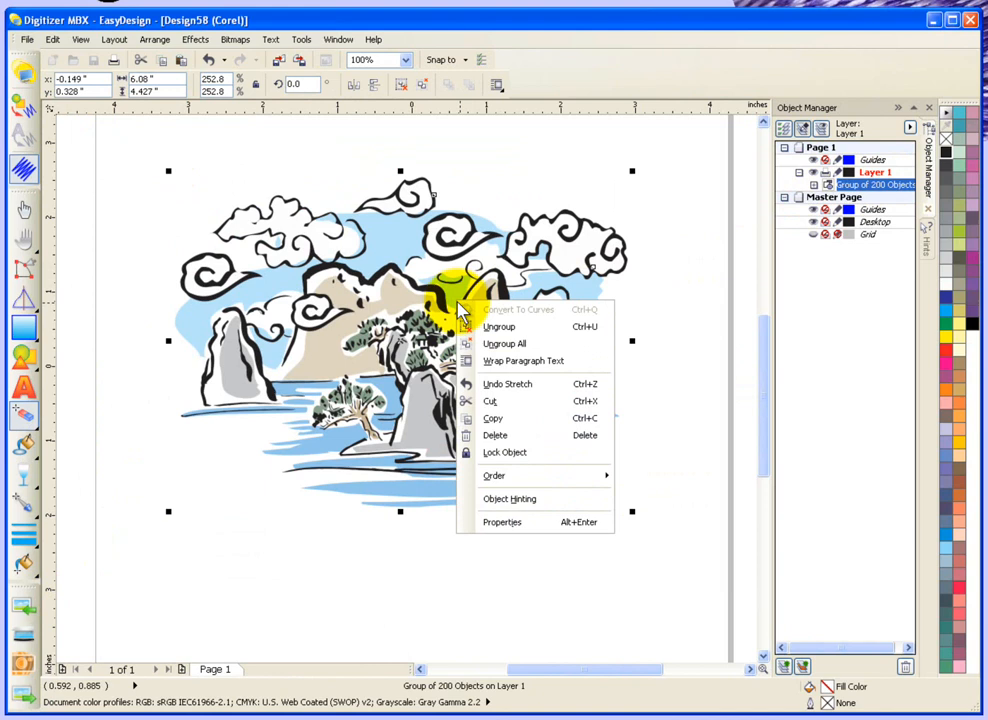
click(504, 344)
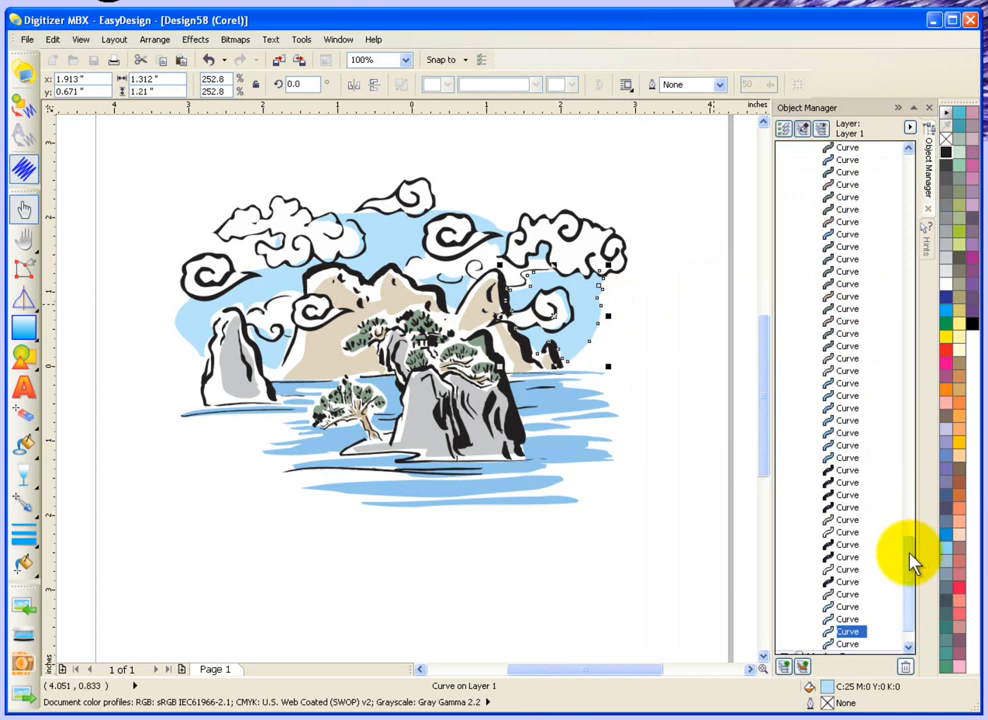
Select the single cloud-swirl curve on the left of the landscape.
scroll(down, 3)
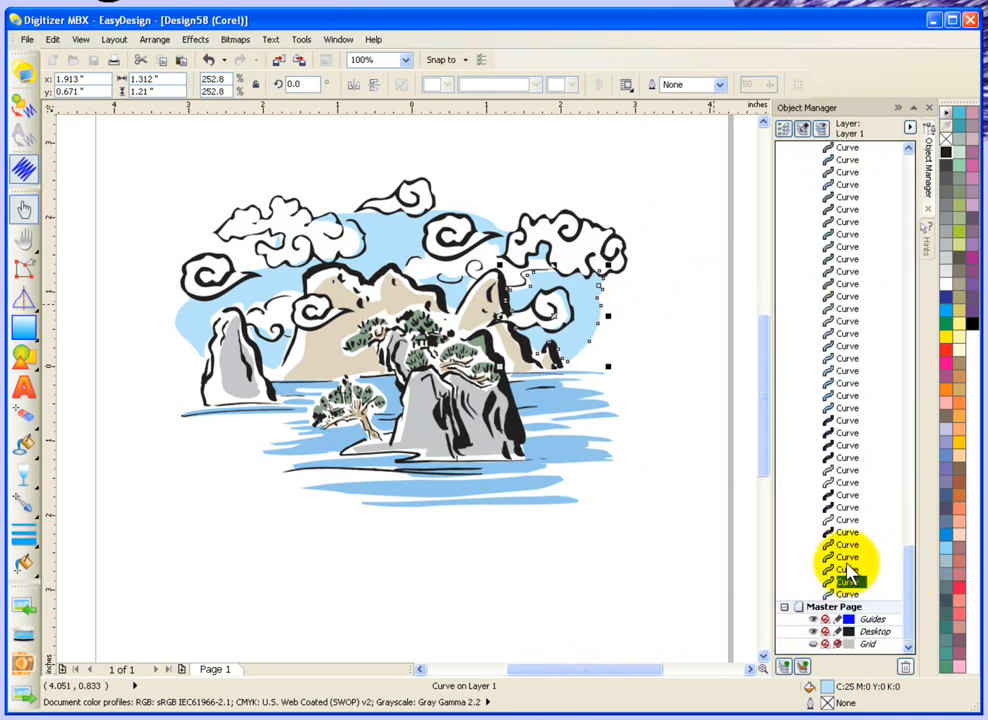
click(848, 570)
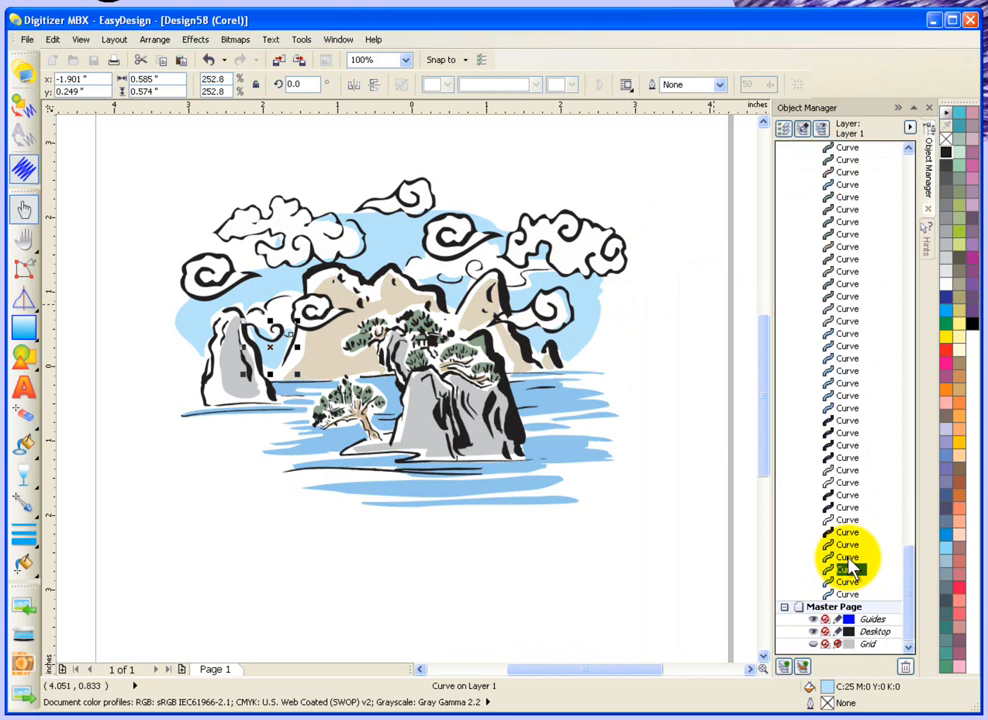
click(656, 322)
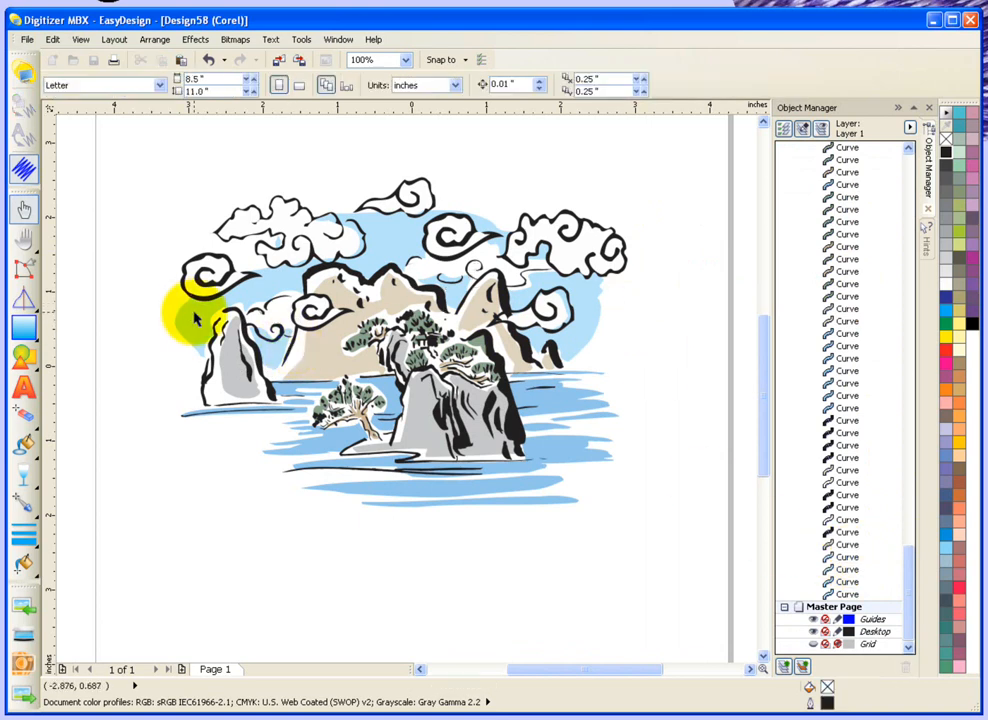
click(188, 316)
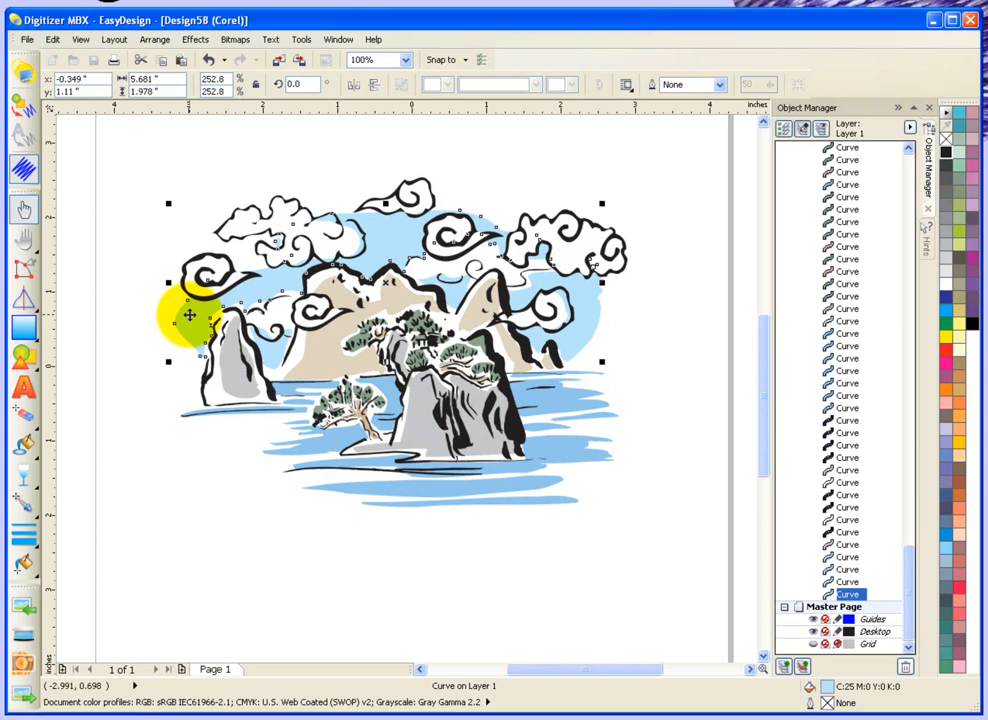
mouse_move(56, 168)
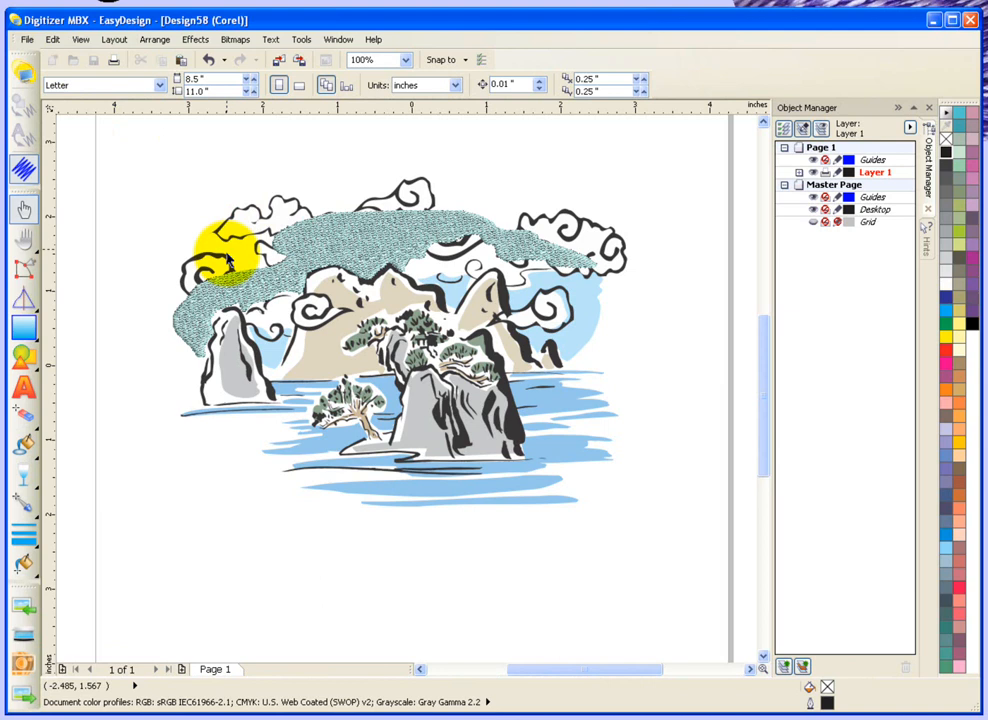
drag(230, 256, 320, 196)
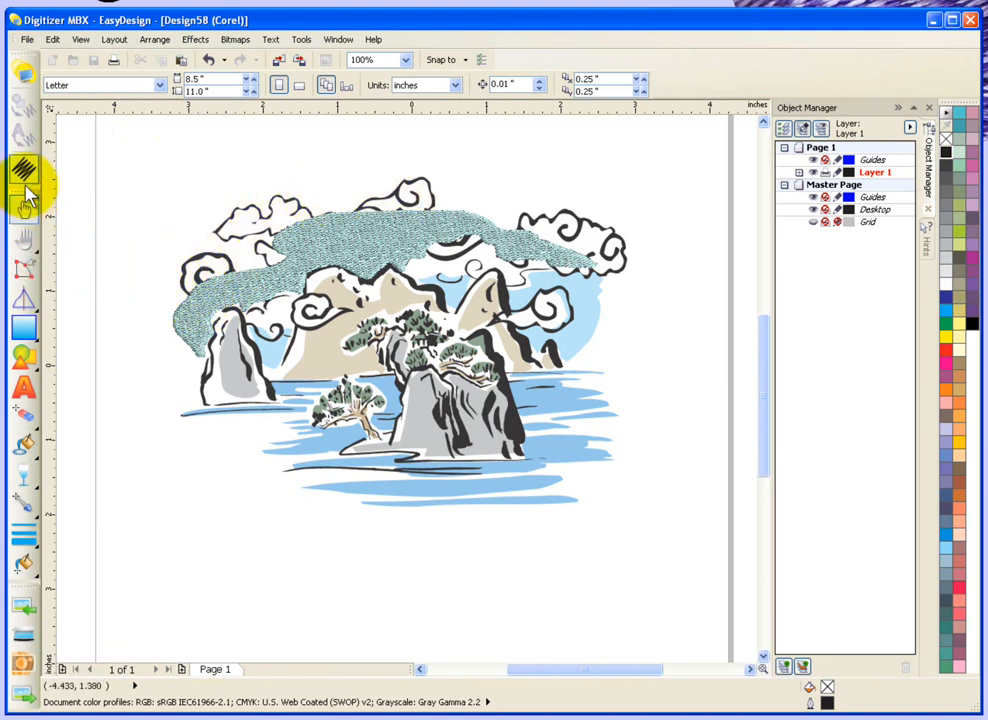
Convert just the selected swirl into embroidery and return to artwork mode.
click(24, 172)
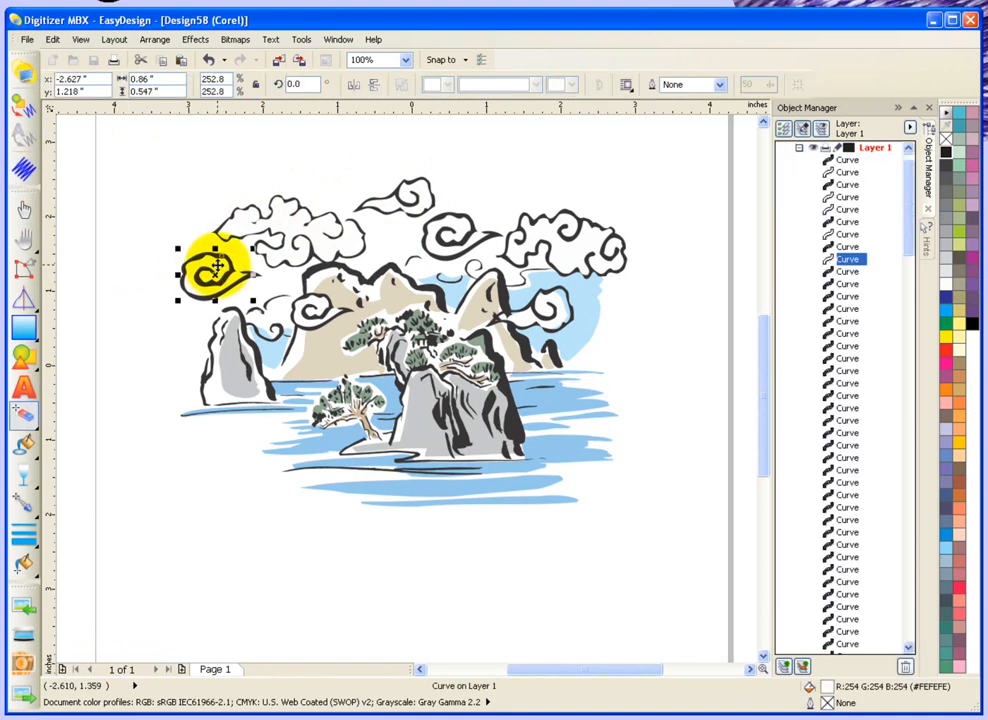
click(24, 100)
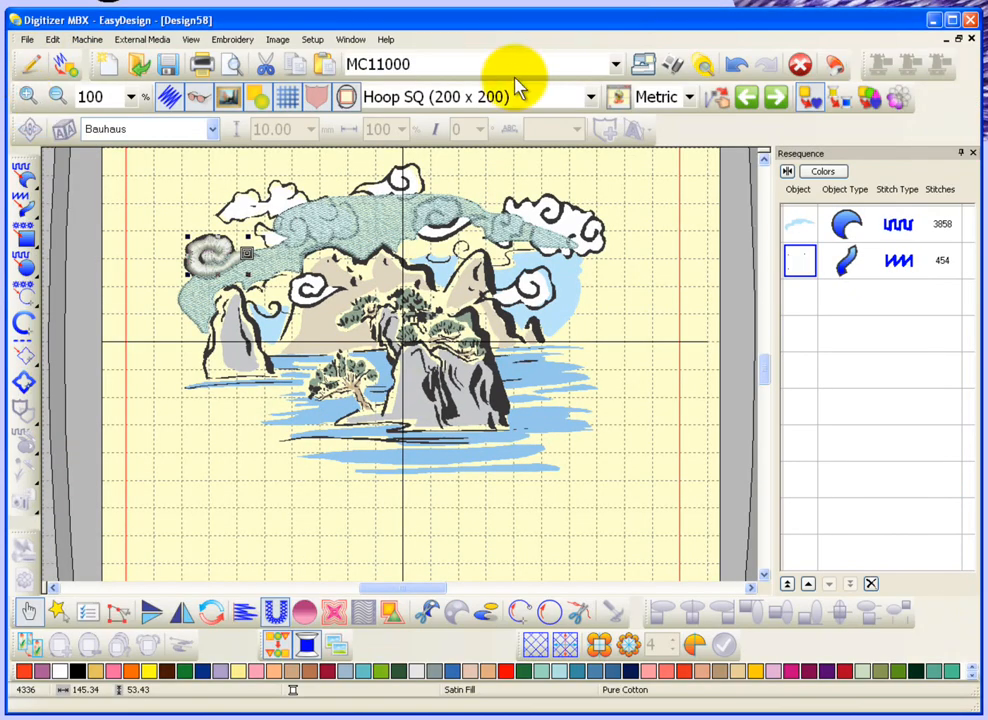
mouse_move(30, 64)
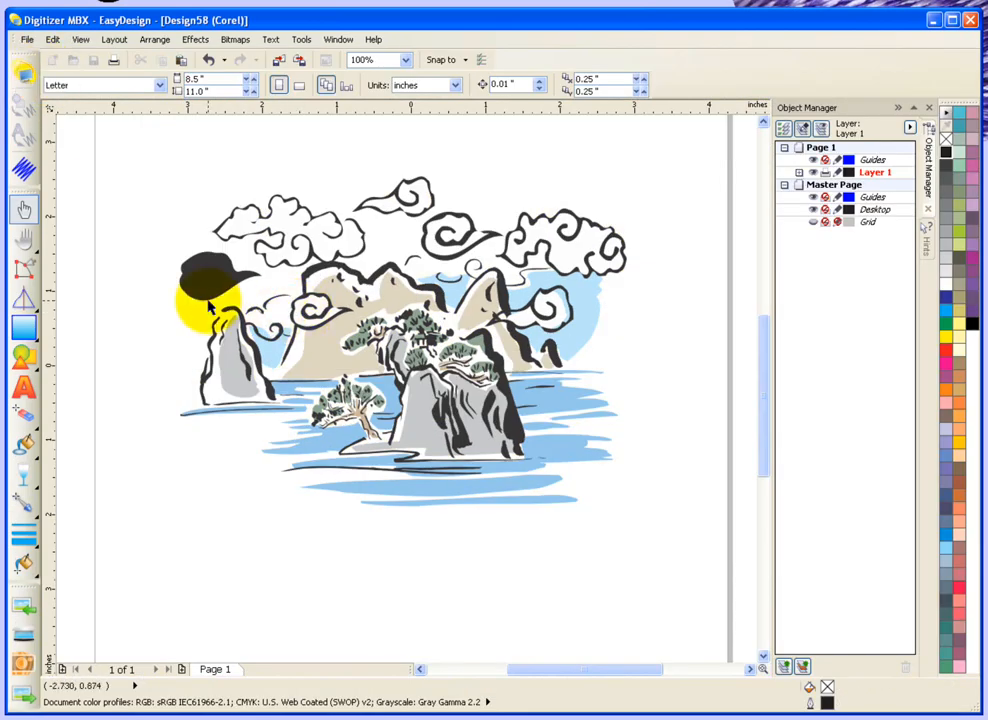
click(210, 290)
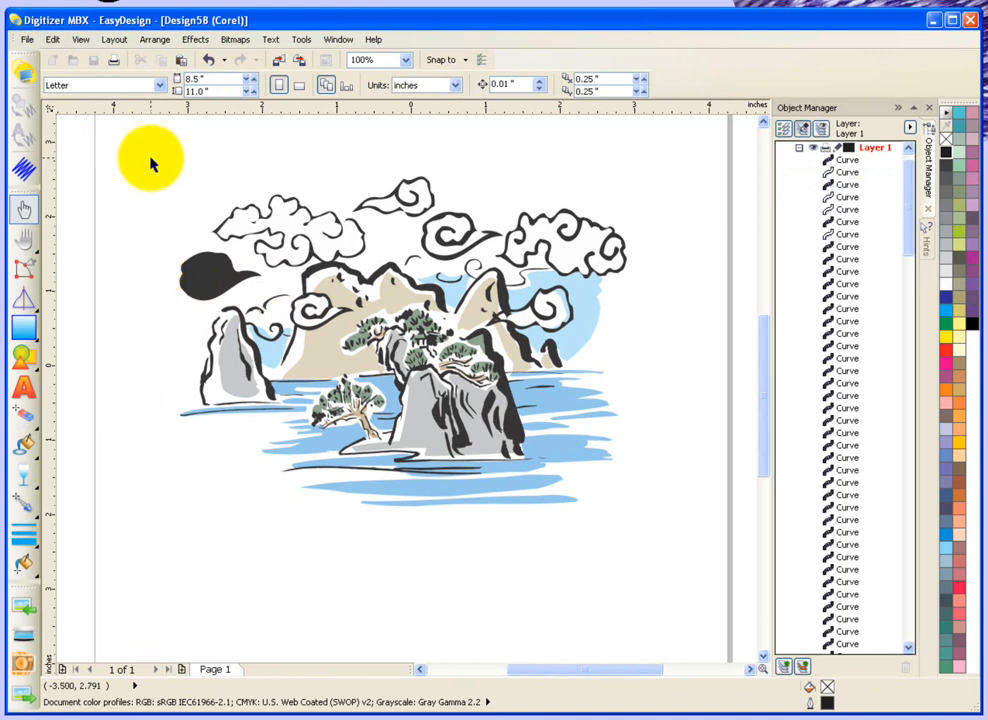
Marquee-select the whole landscape artwork so it converts to stitches in Embroidery mode.
drag(150, 160, 664, 440)
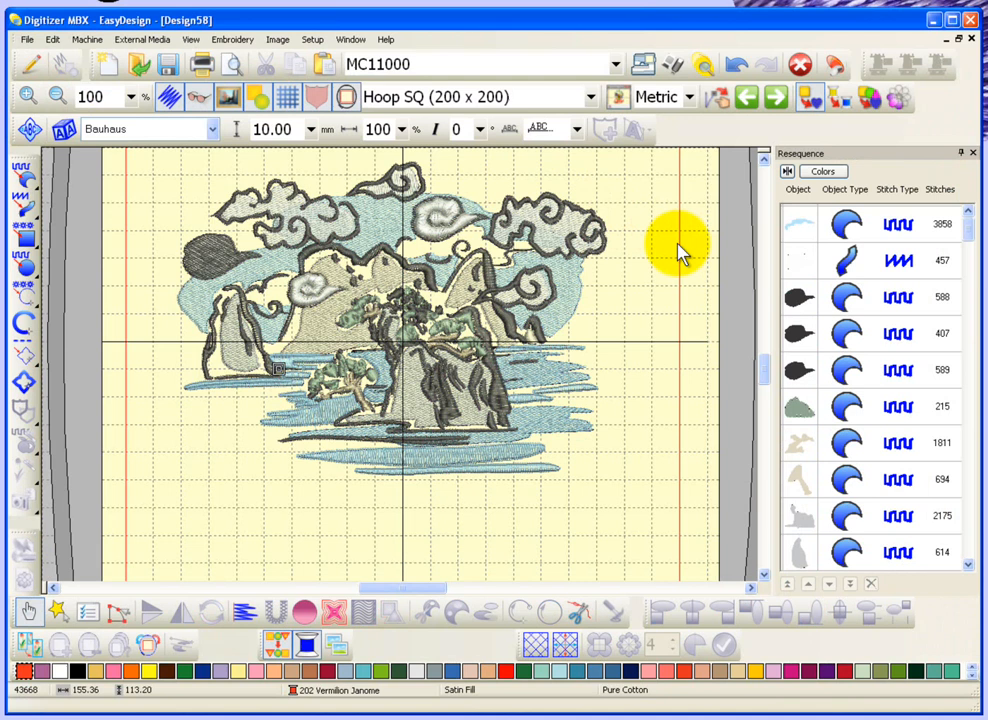
mouse_move(248, 190)
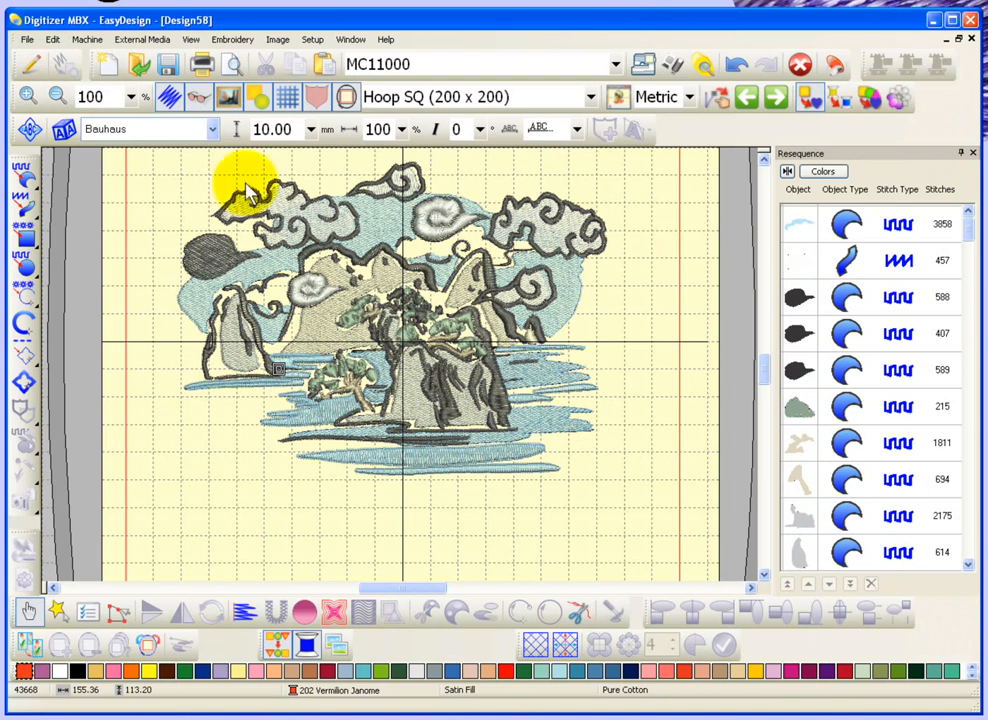
Start a new blank design and import the Weather landscape clipart onto its page.
click(108, 64)
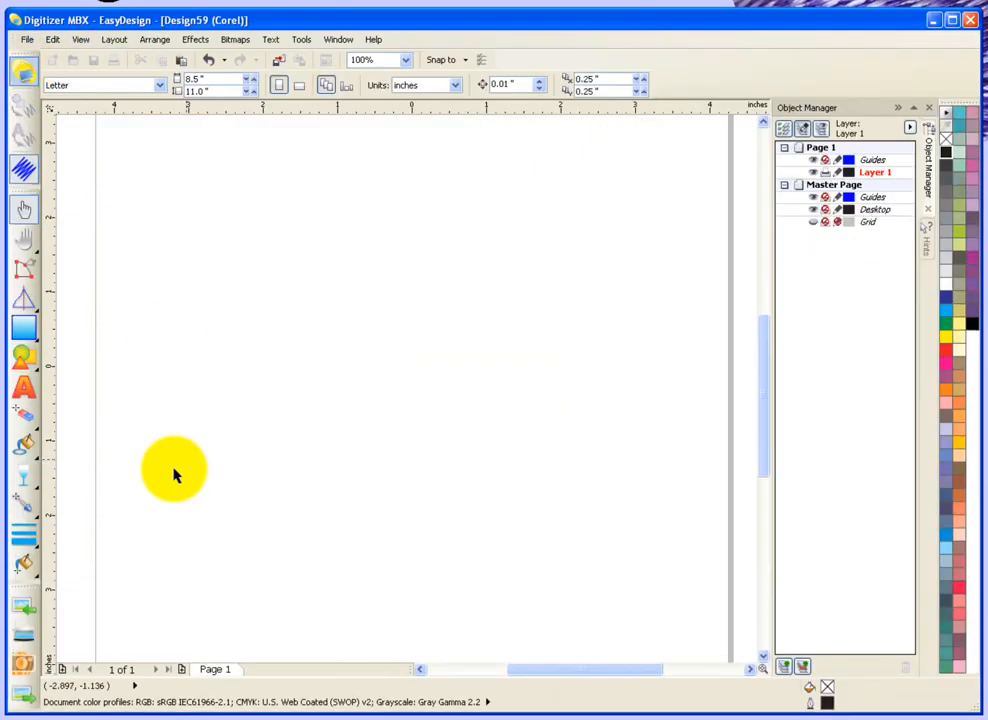
mouse_move(24, 616)
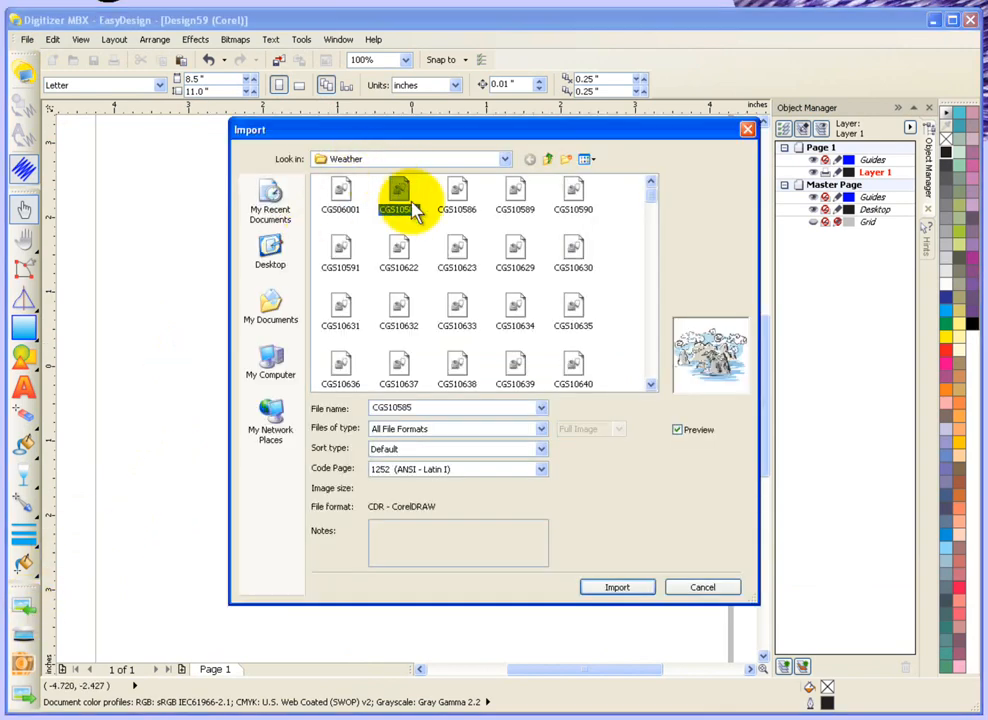
click(616, 588)
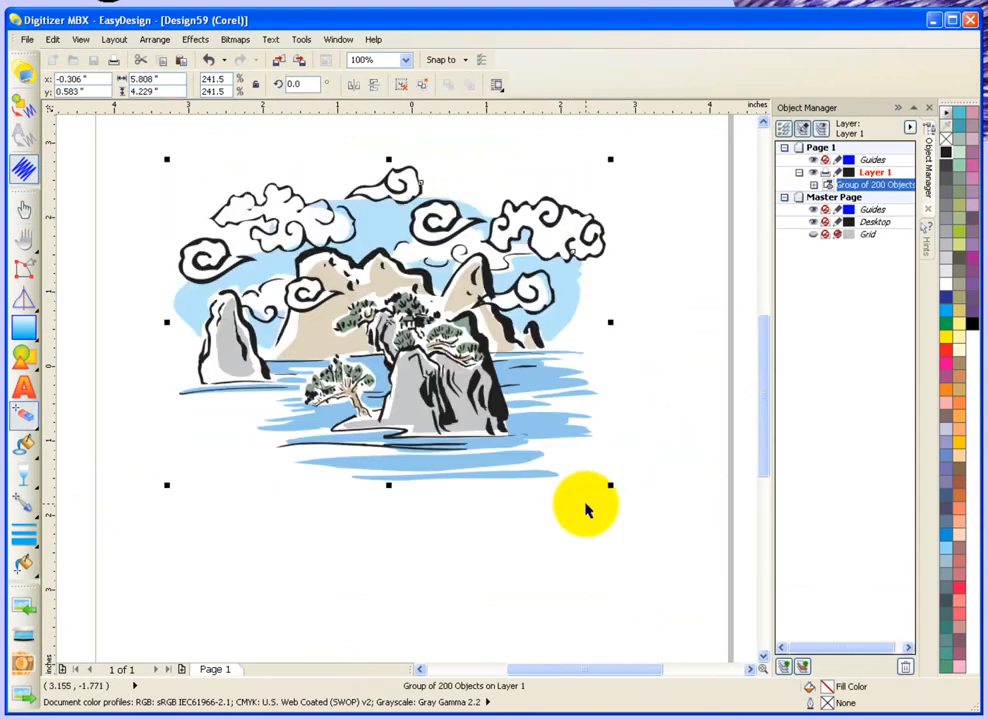
mouse_move(40, 436)
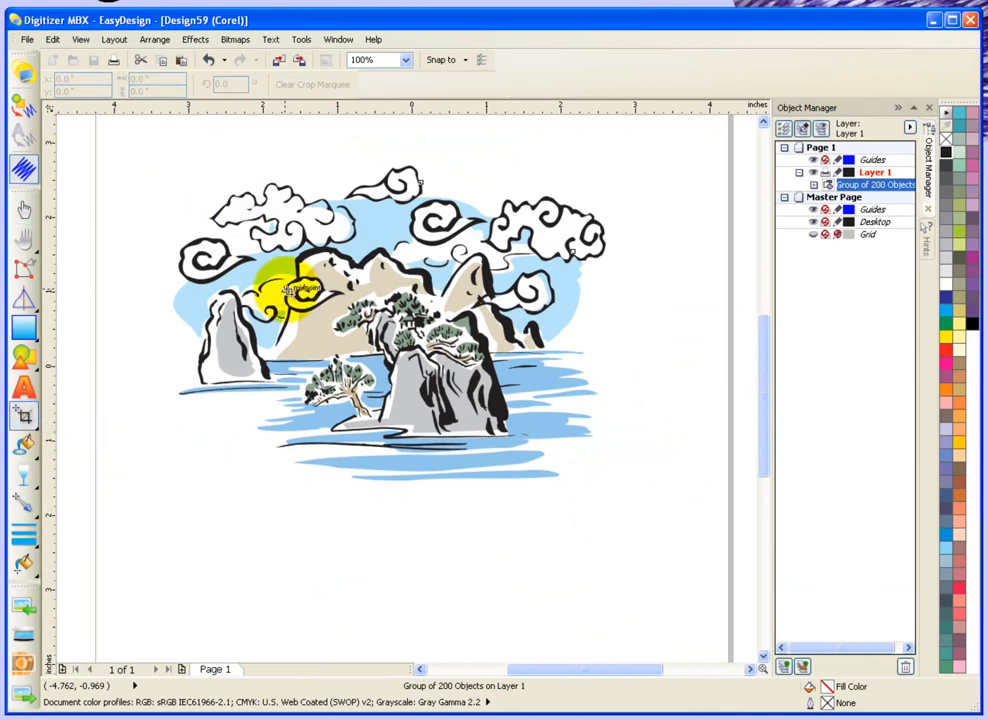
Drag a square crop marquee over the landscape, apply it and select the cropped square.
drag(290, 290, 410, 320)
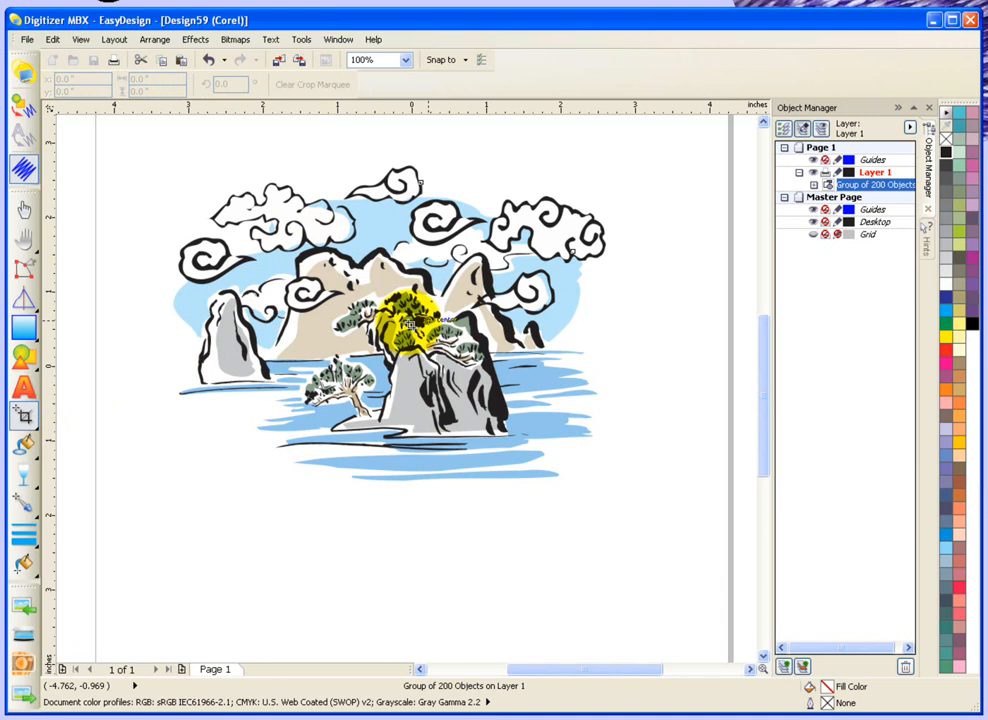
drag(410, 320, 584, 220)
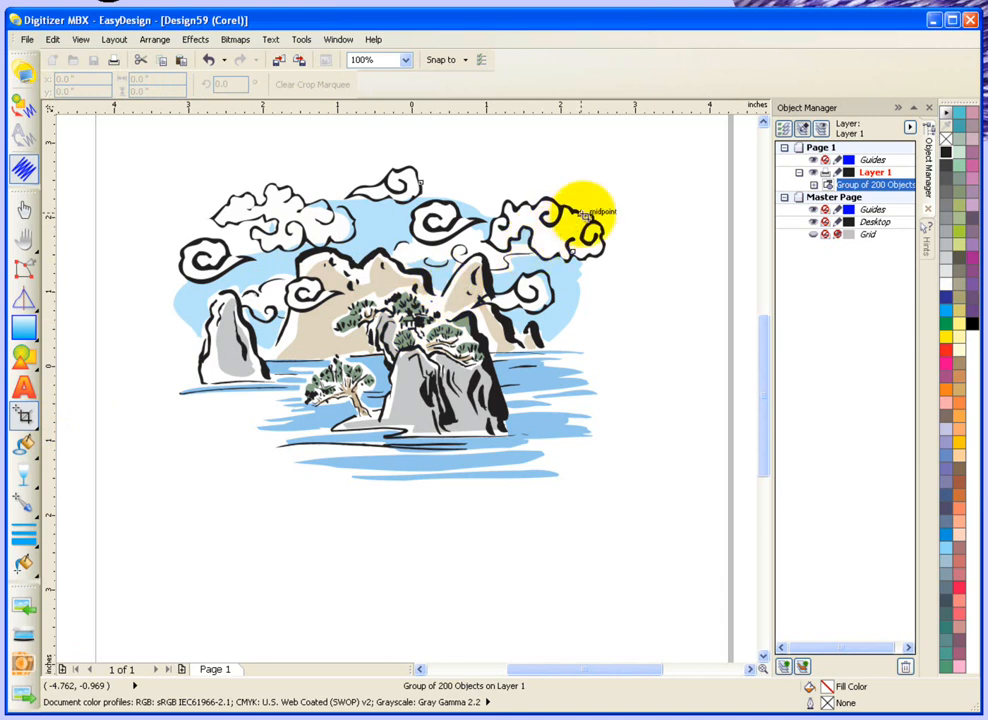
drag(578, 212, 322, 458)
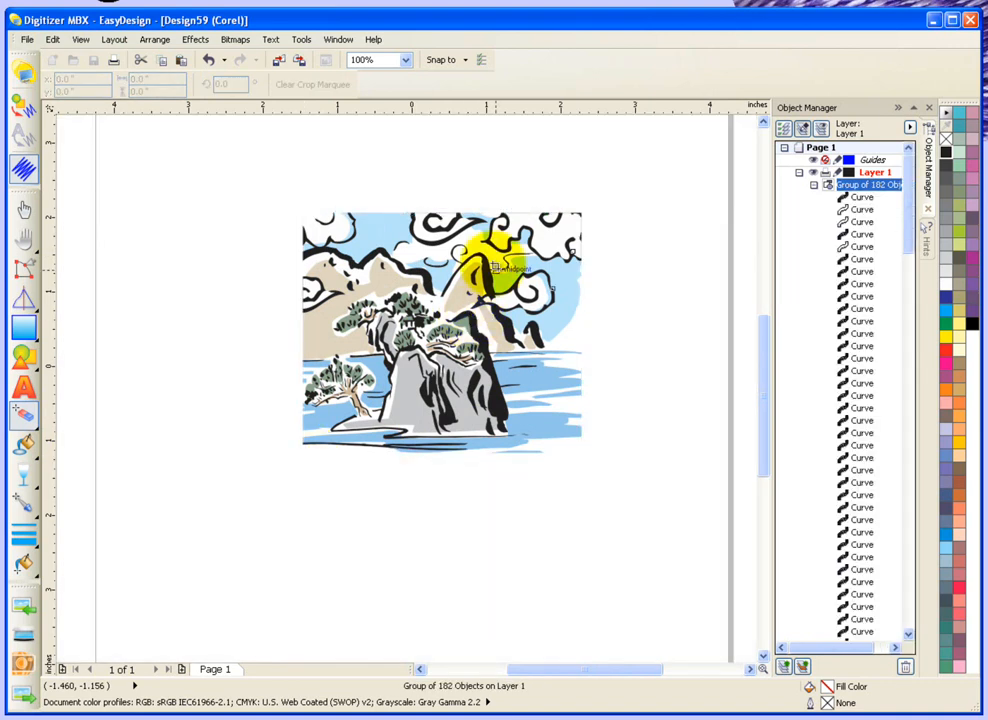
drag(490, 264, 230, 370)
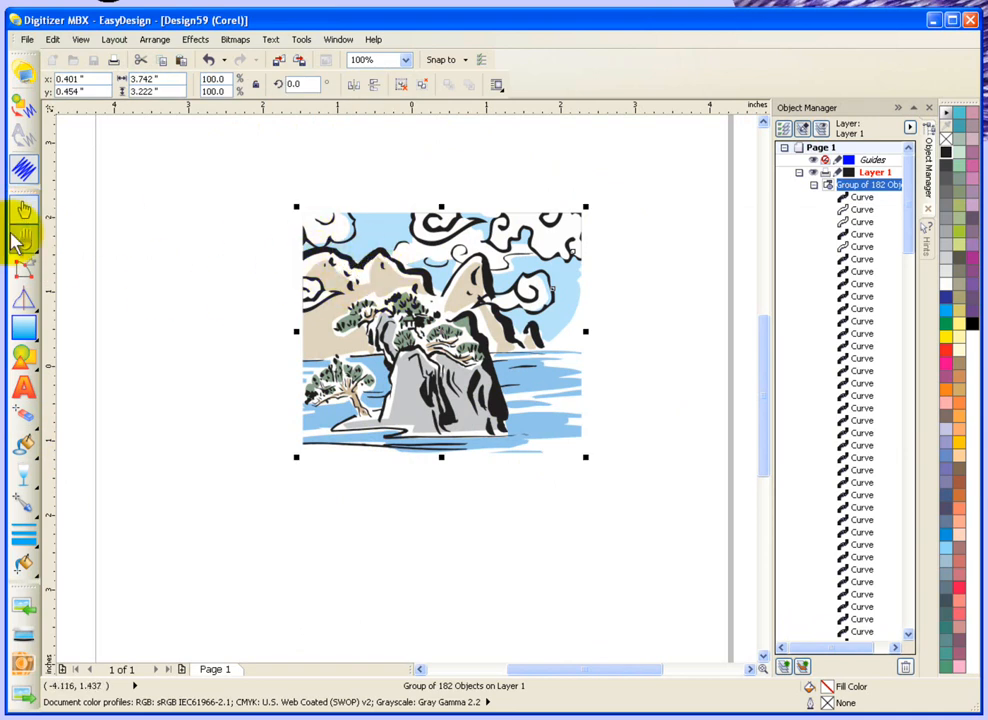
mouse_move(24, 328)
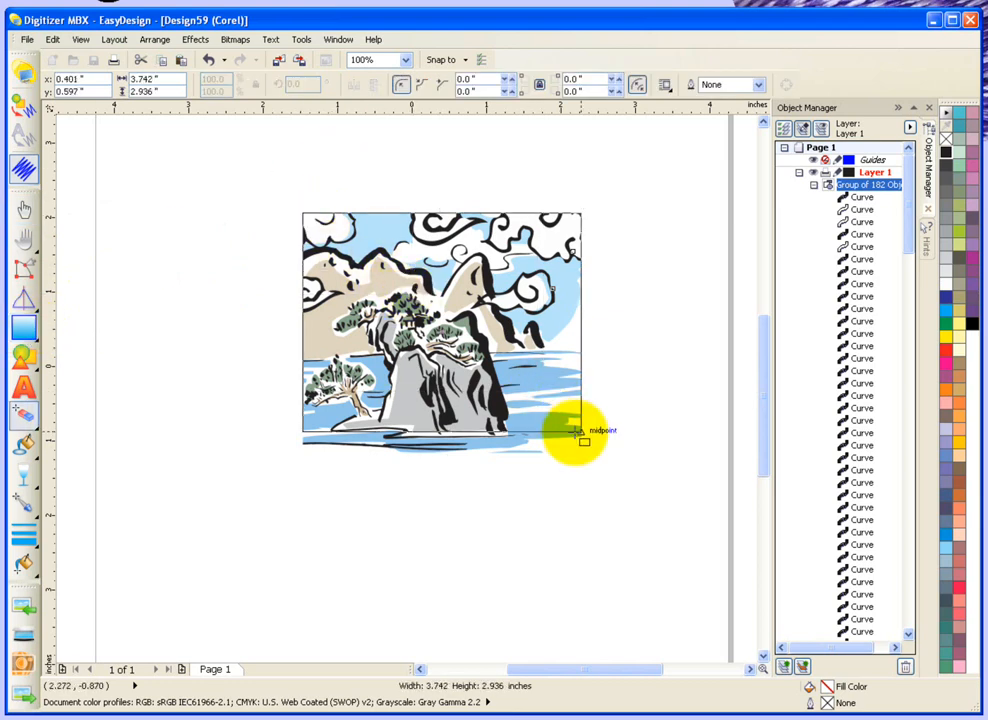
Draw a thick black rectangular border around the square landscape and send it to embroidery conversion.
drag(584, 444, 590, 460)
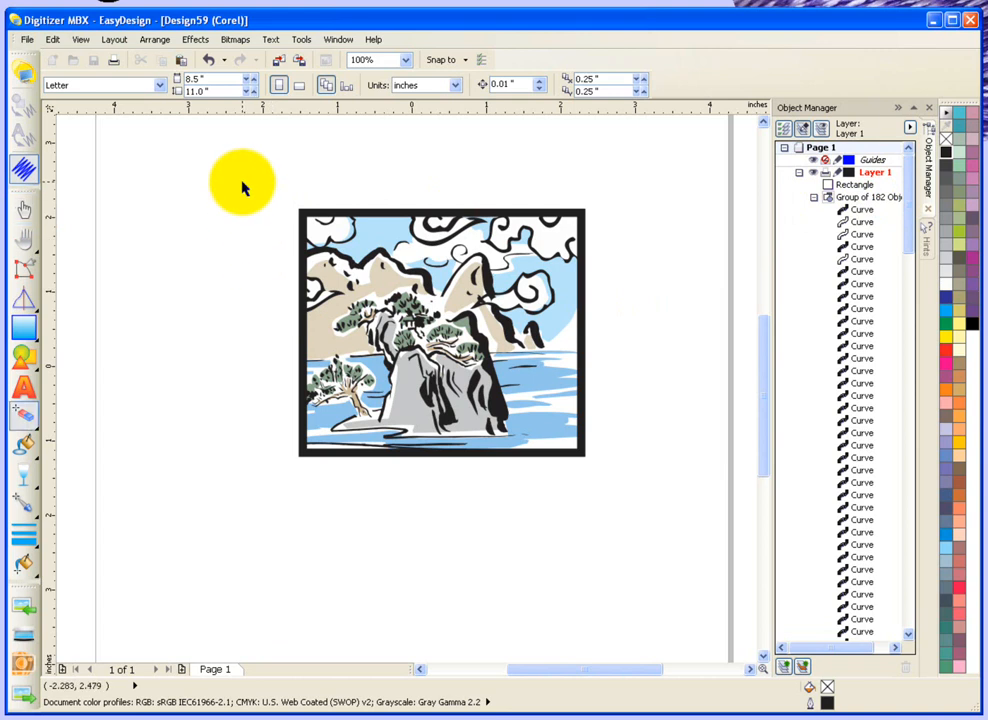
click(440, 330)
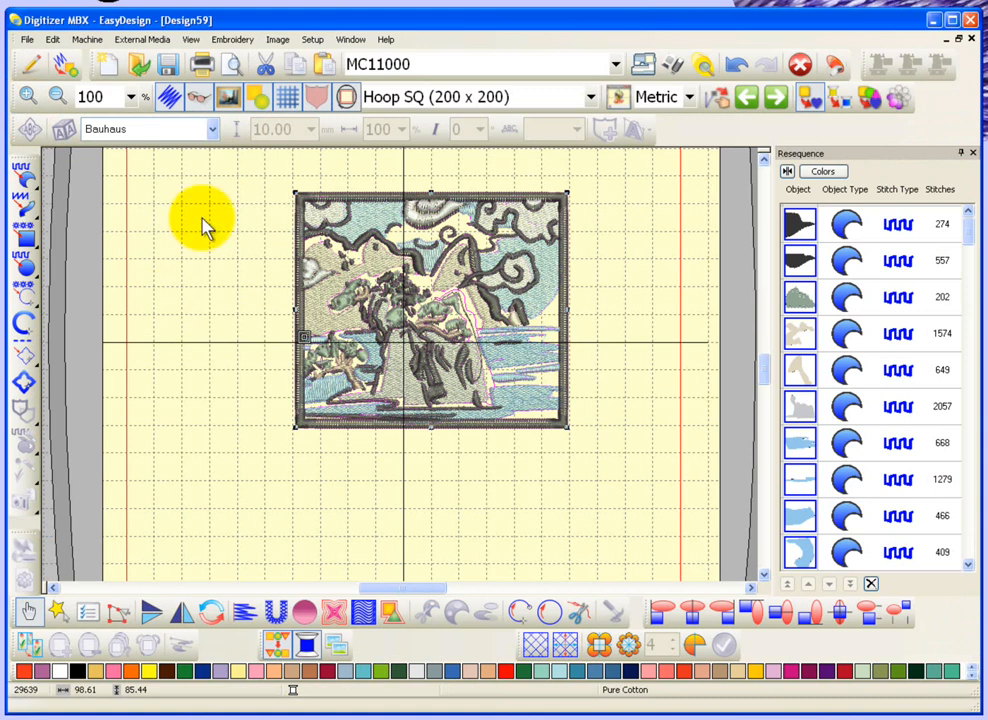
Review the stitched bordered landscape and its per-object stitch counts in the Sequence list.
click(424, 310)
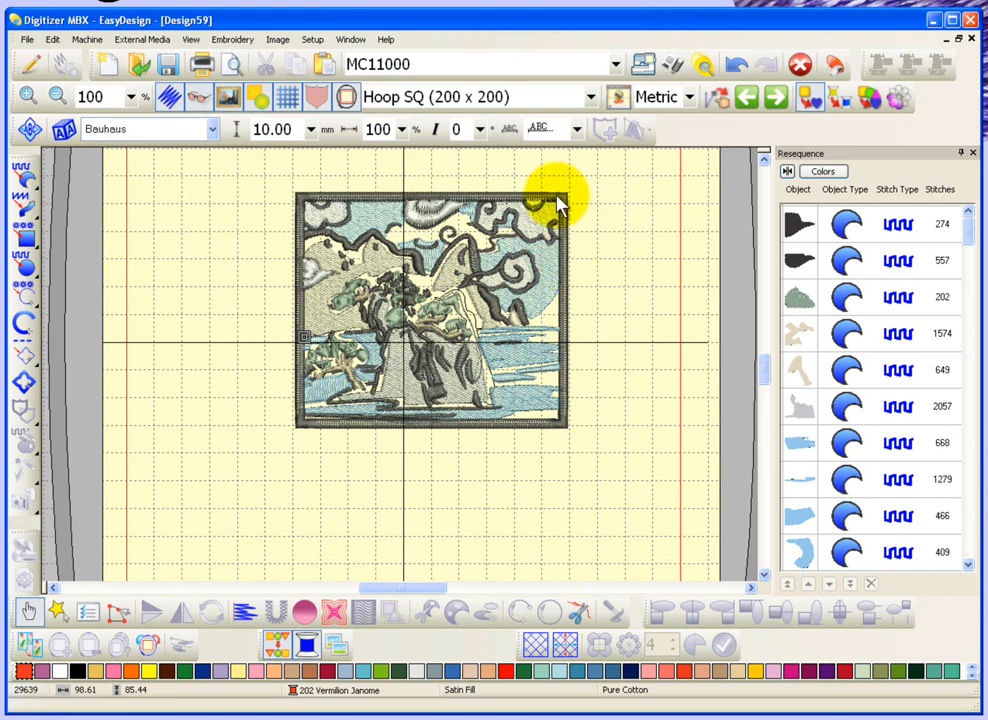
mouse_move(500, 190)
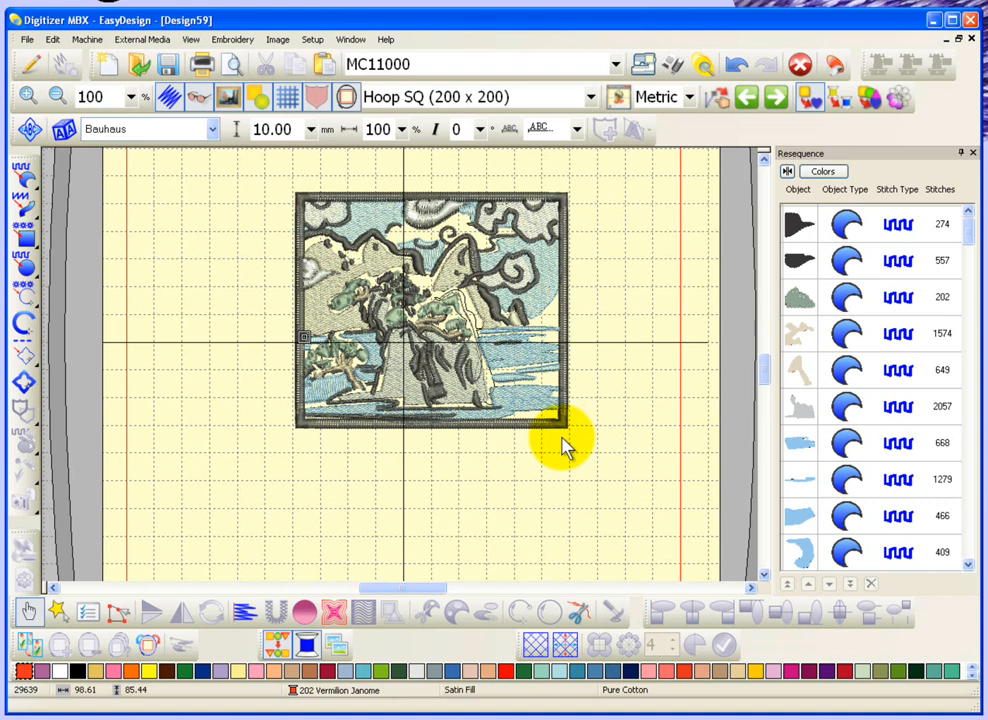
mouse_move(28, 76)
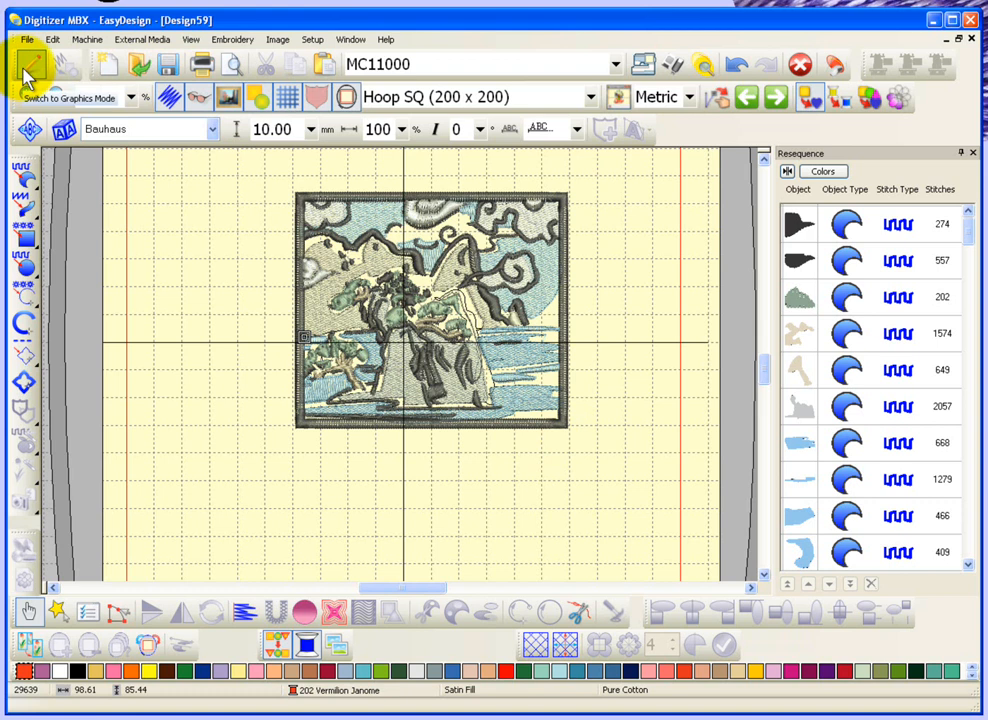
Switch to Graphics Mode so the page shows the stitched square design in the CorelDRAW workspace.
click(28, 76)
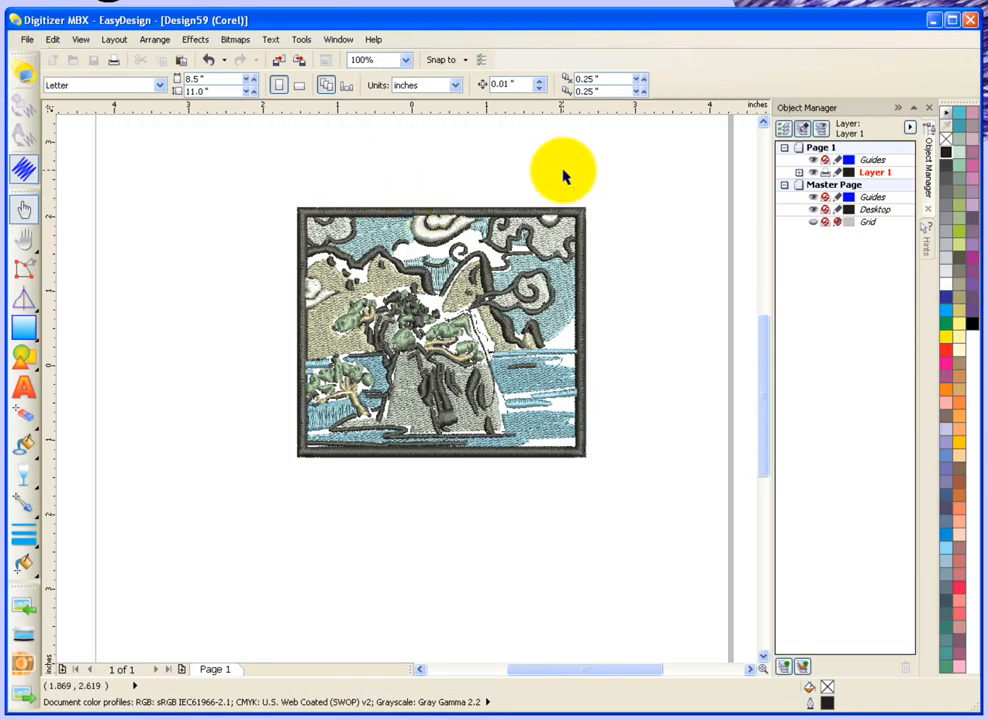
mouse_move(258, 400)
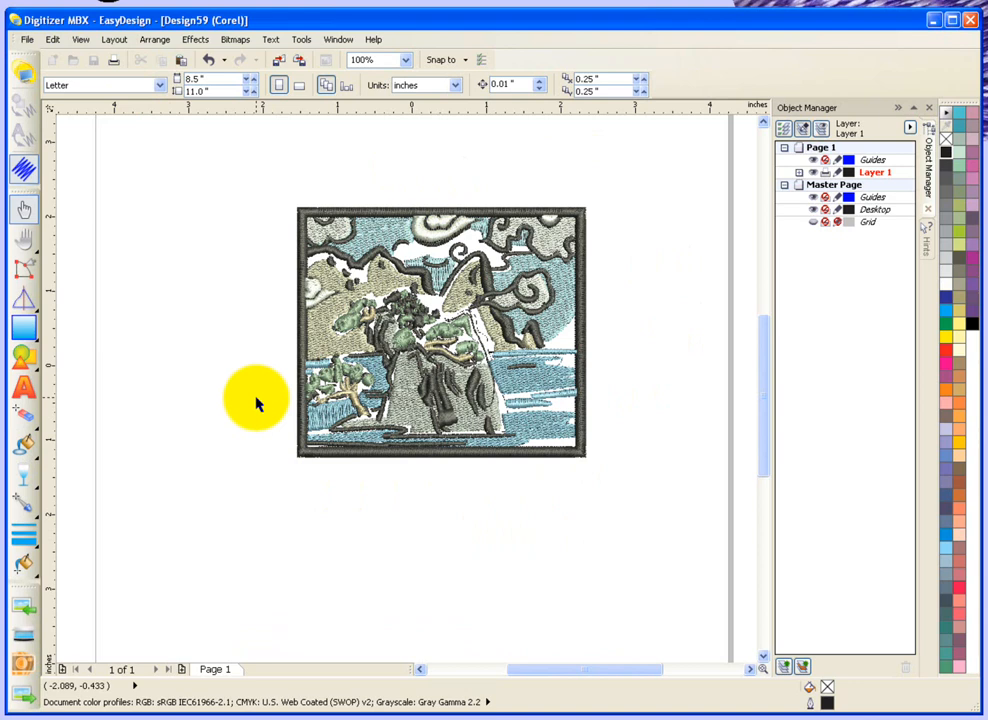
mouse_move(156, 40)
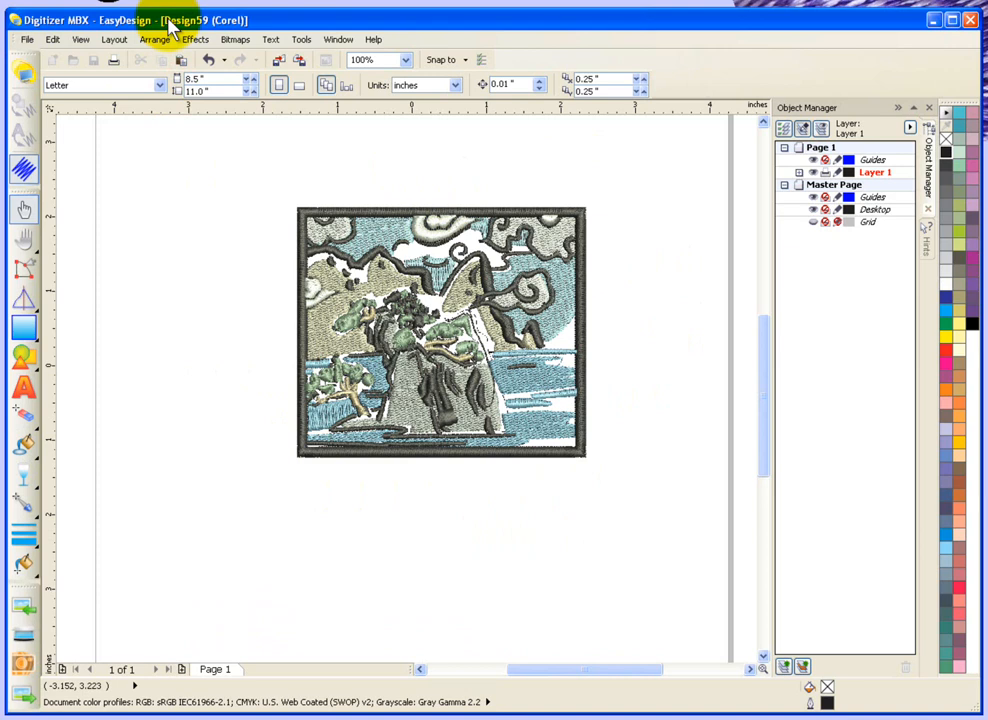
click(372, 40)
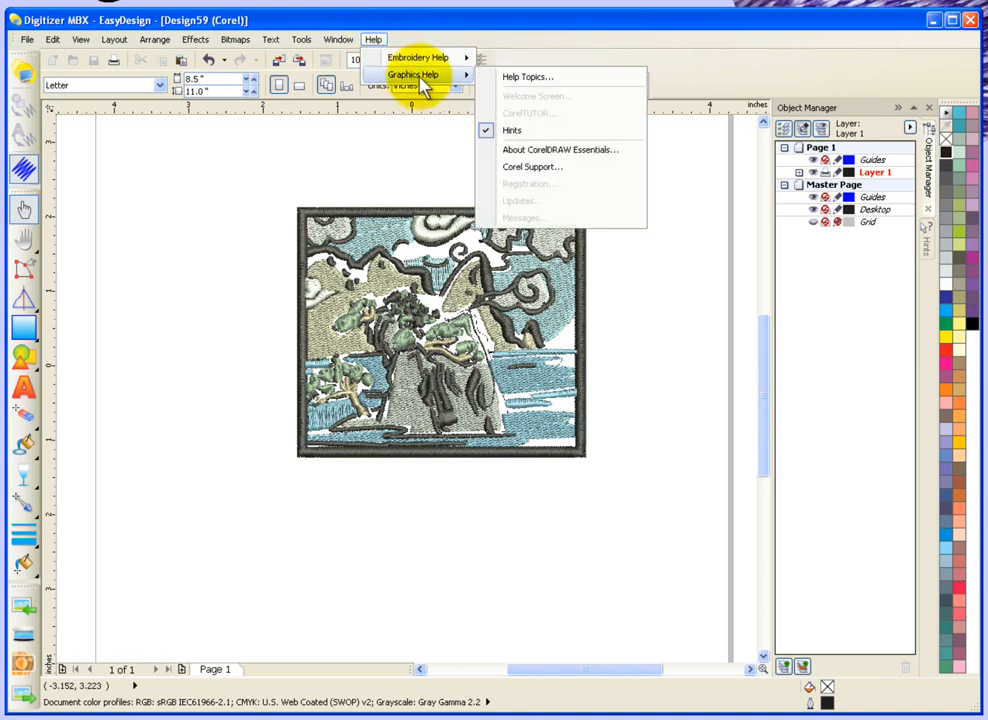
mouse_move(600, 130)
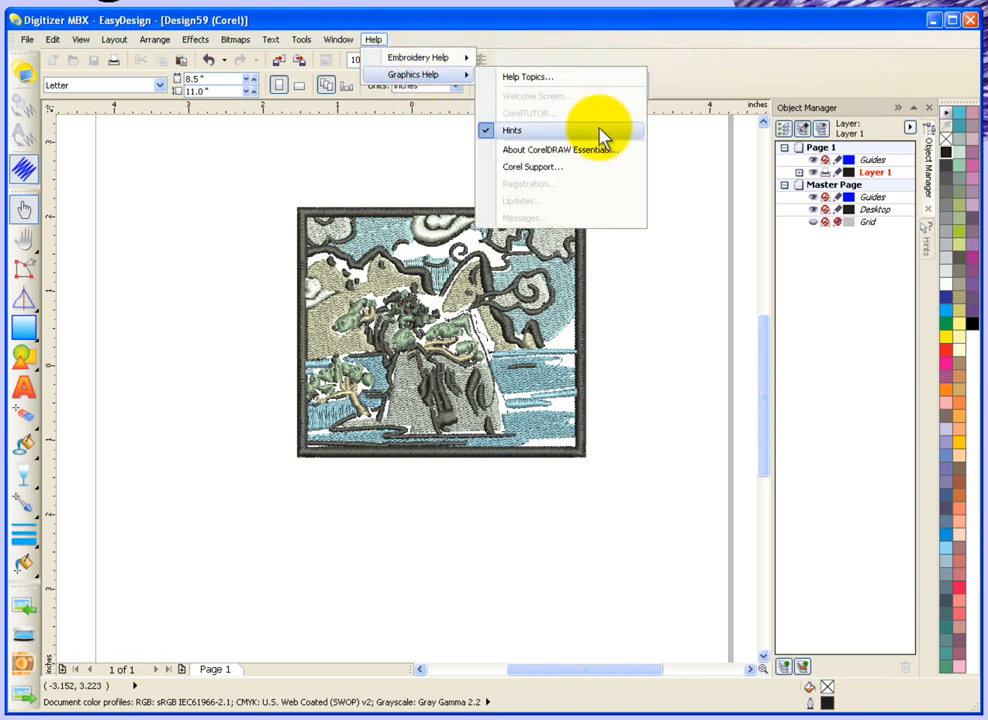
mouse_move(558, 76)
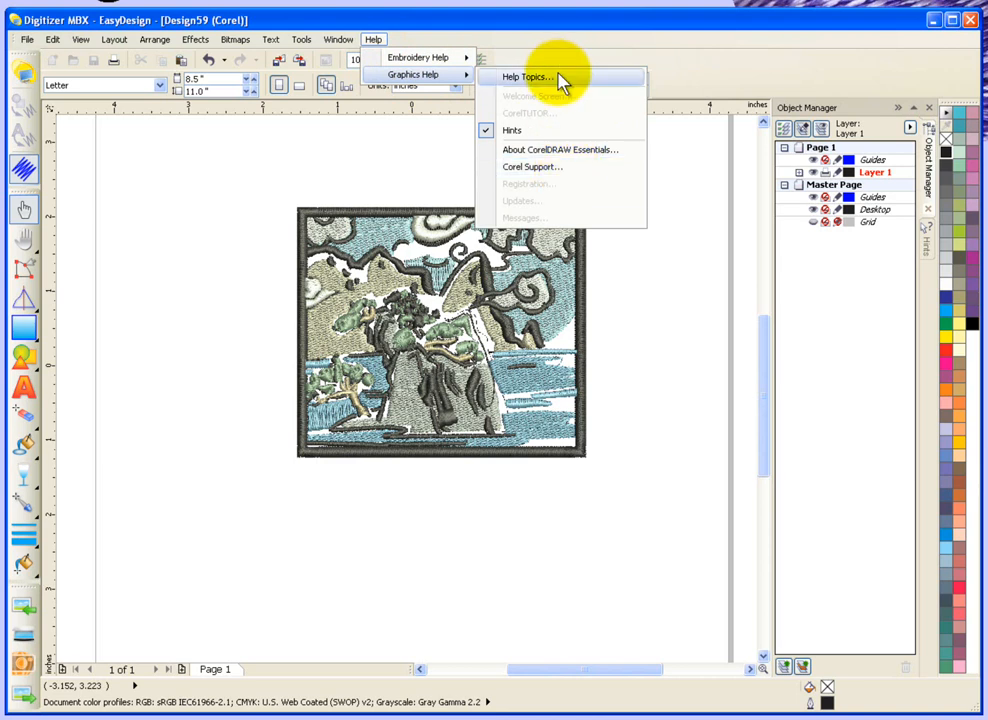
mouse_move(662, 56)
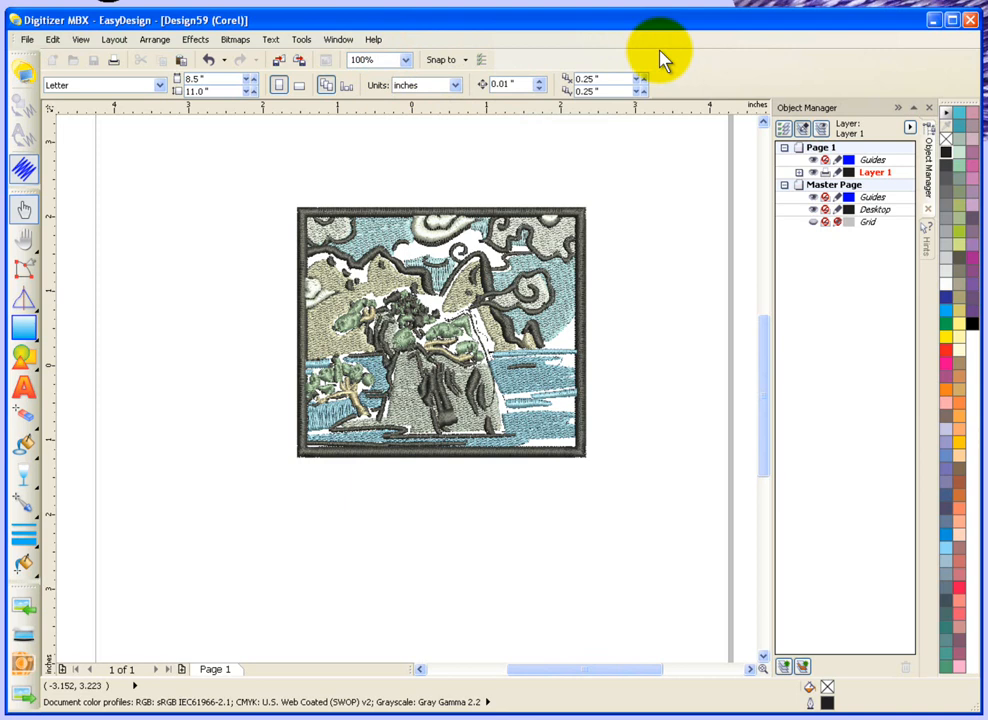
mouse_move(170, 292)
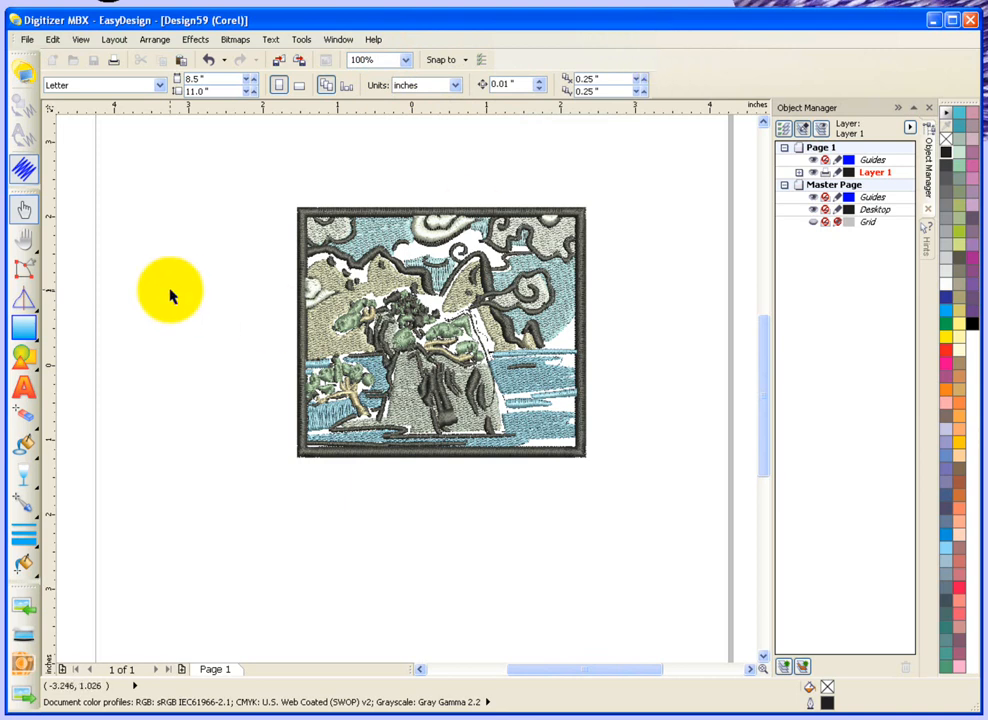